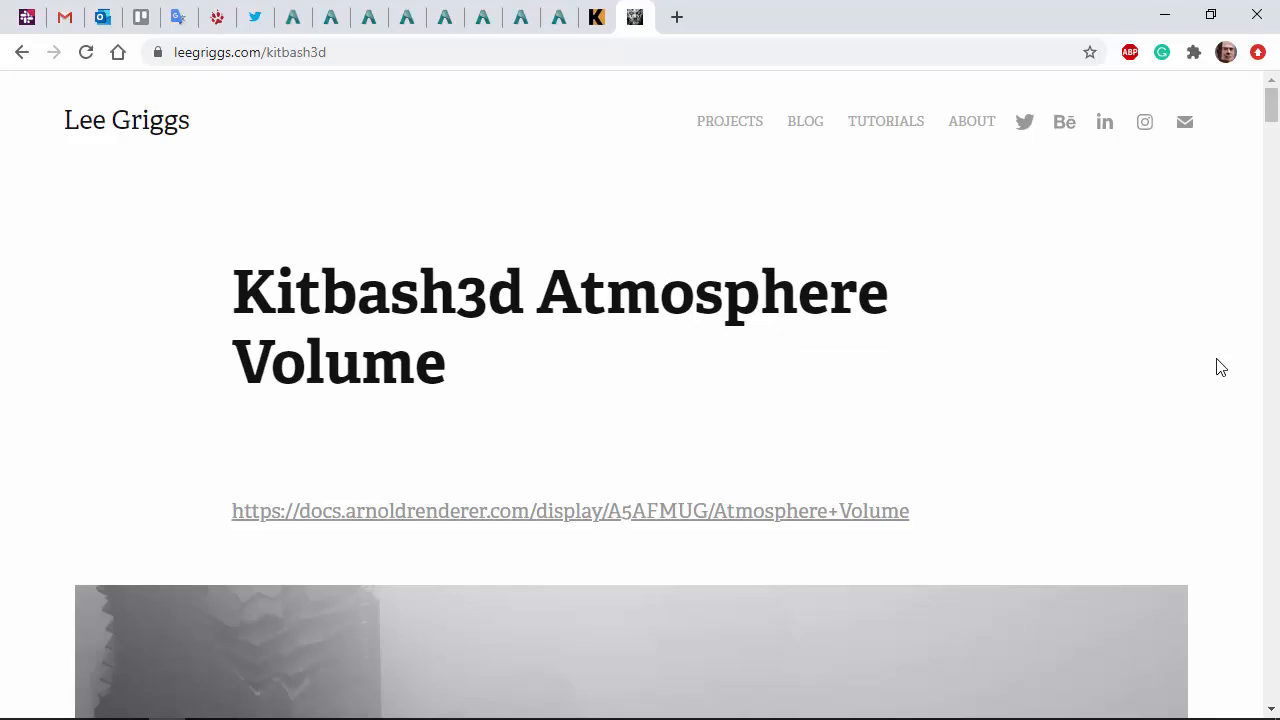
pyautogui.moveTo(1236, 368)
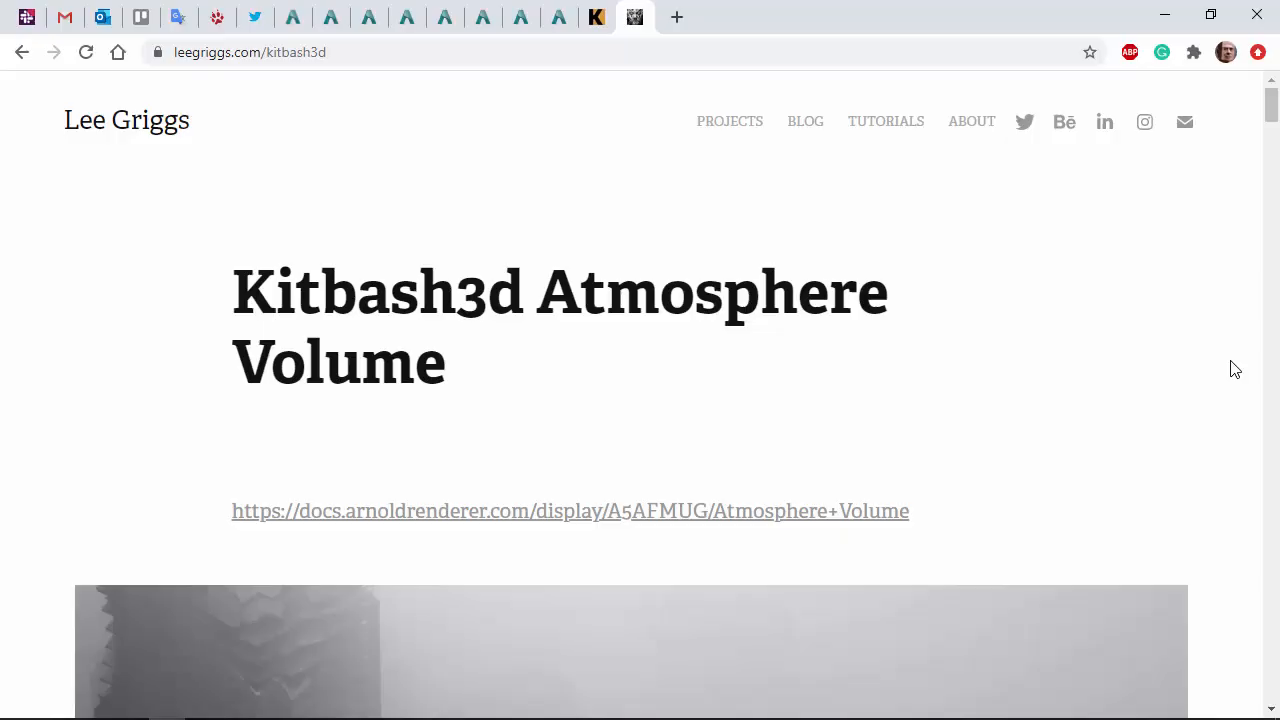
# Step: Select the aiAreaLight and raise its Exposure to 15 so the city is lit in the render
pyautogui.scroll(-3)
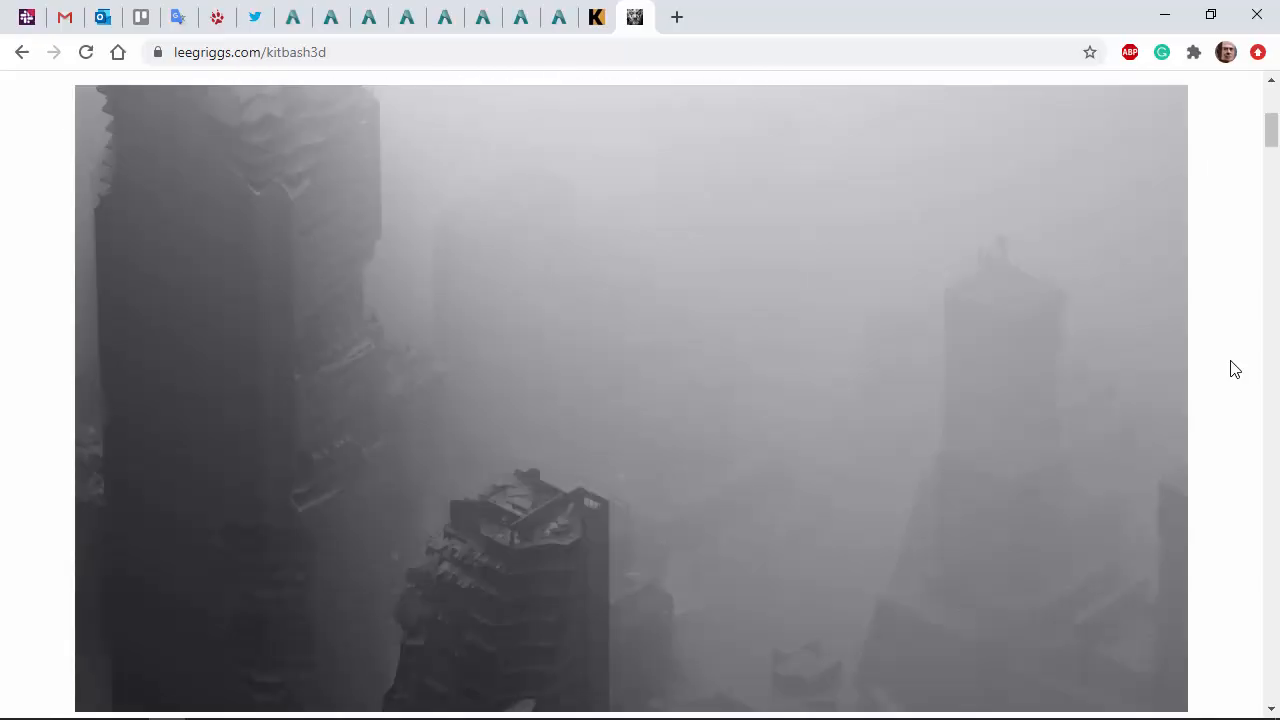
pyautogui.scroll(-3)
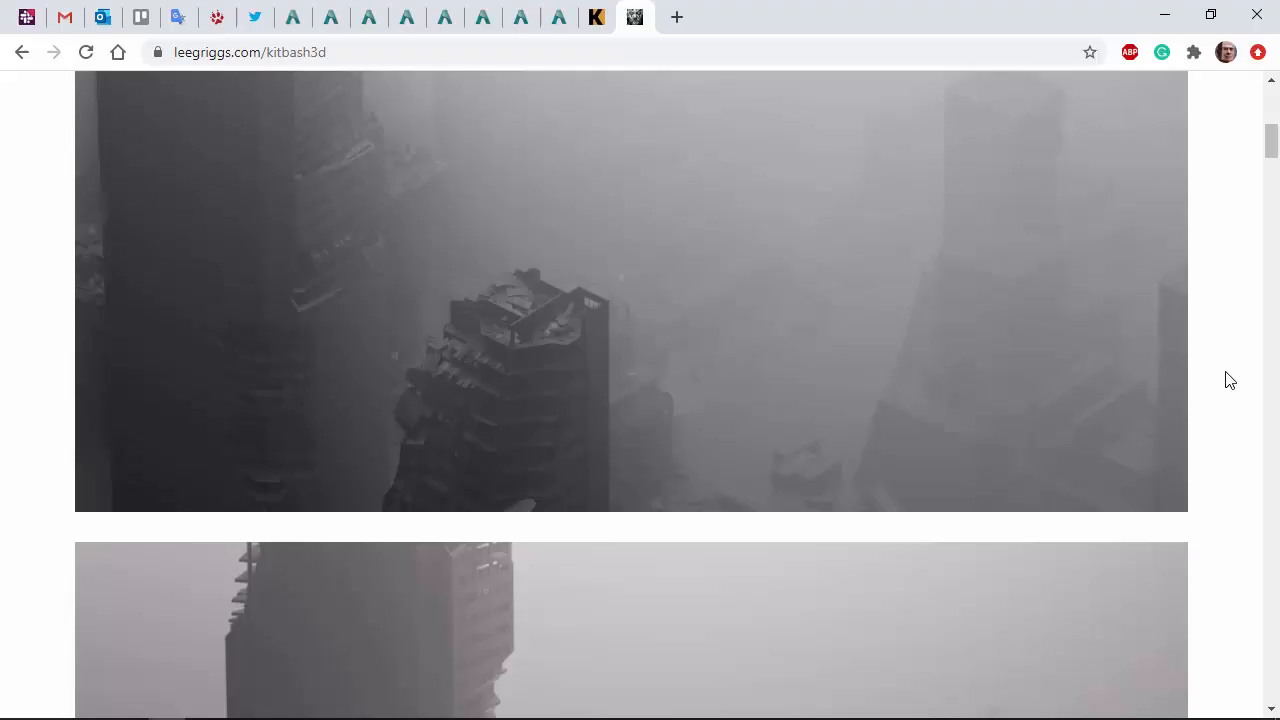
pyautogui.scroll(-3)
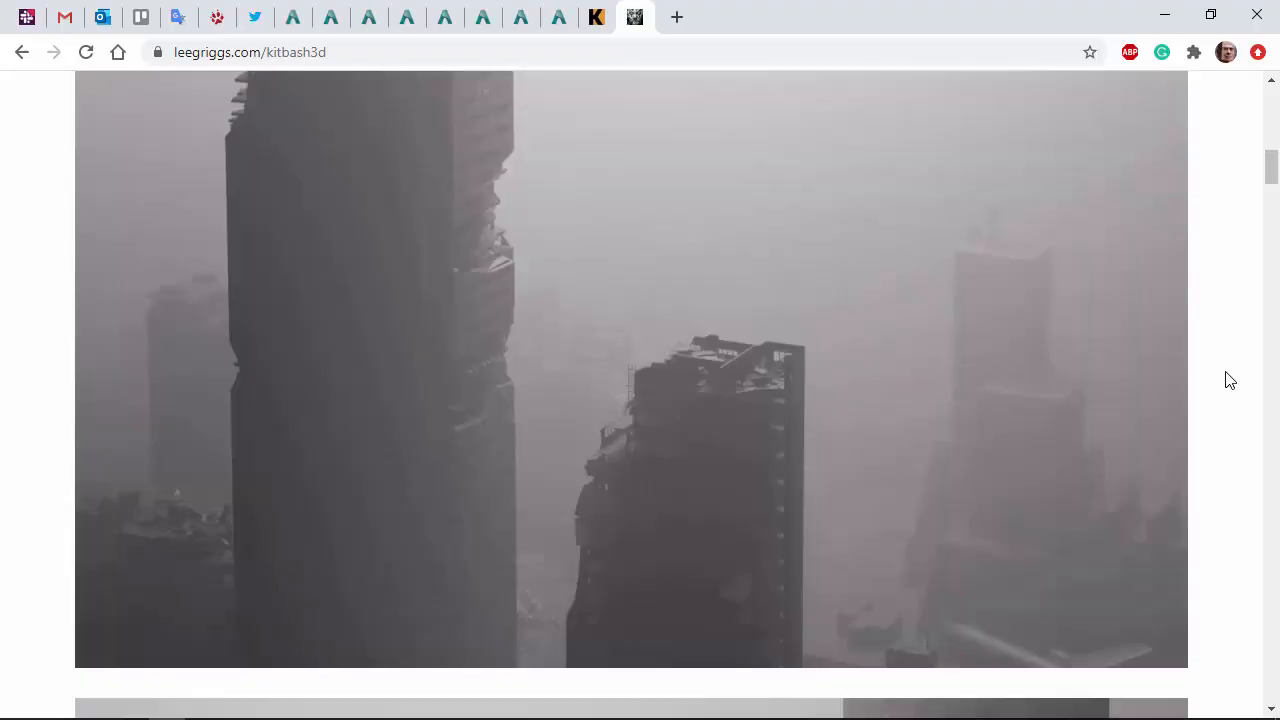
pyautogui.scroll(-3)
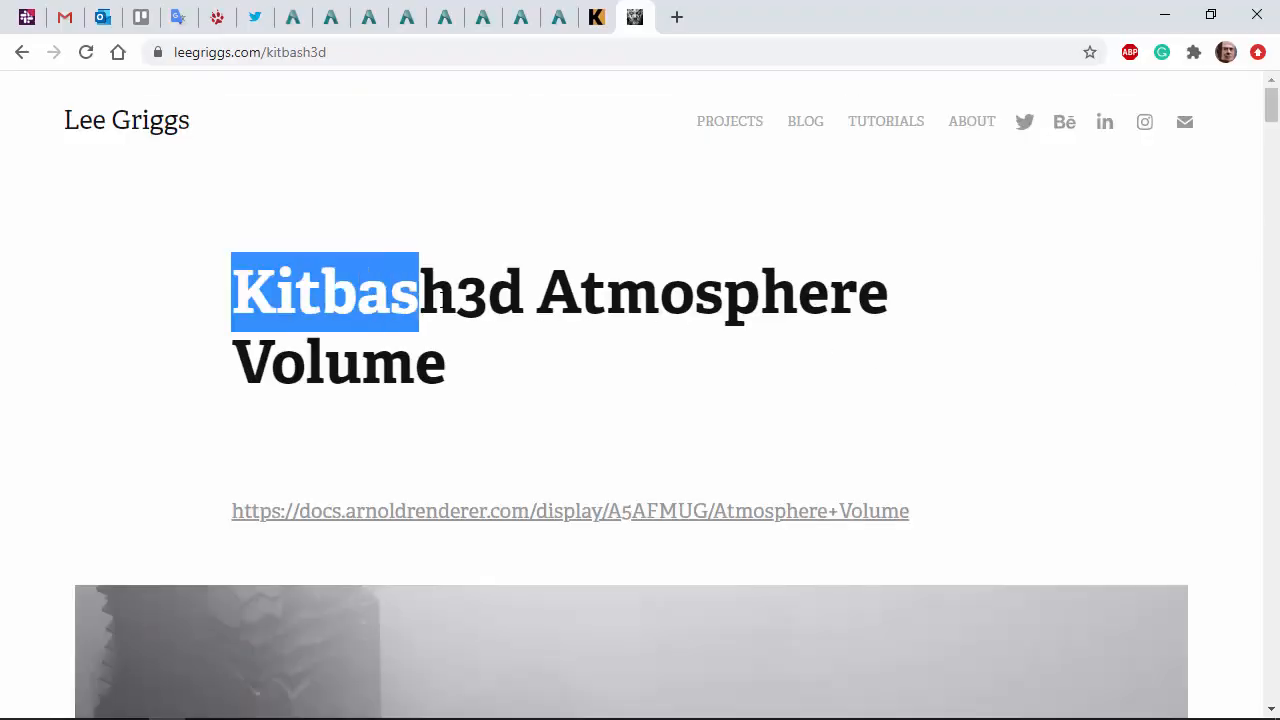
pyautogui.scroll(-3)
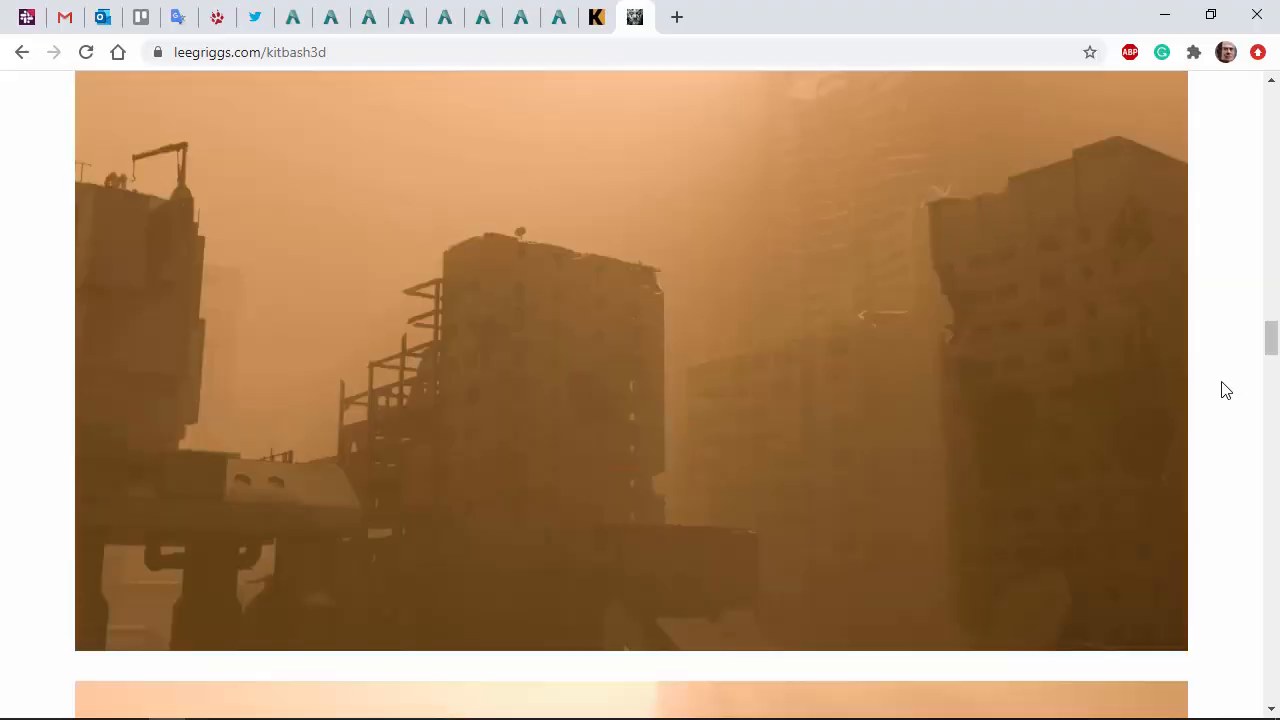
pyautogui.scroll(3)
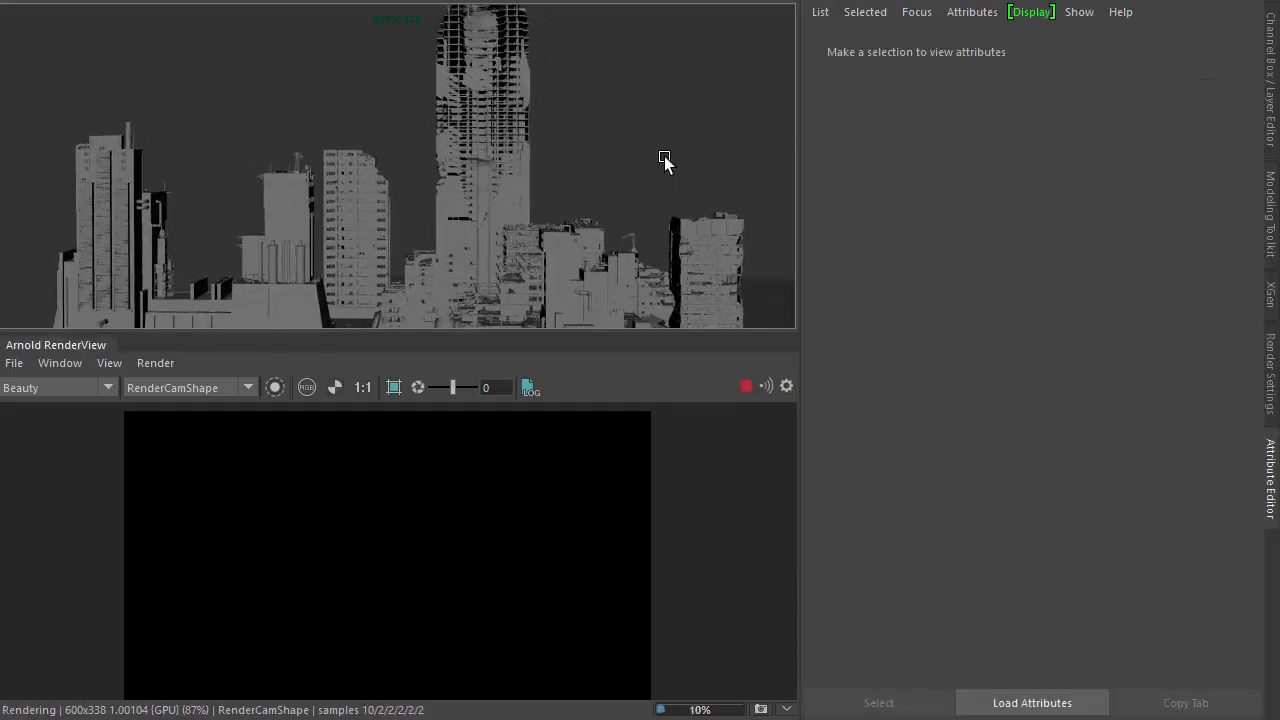
pyautogui.click(854, 80)
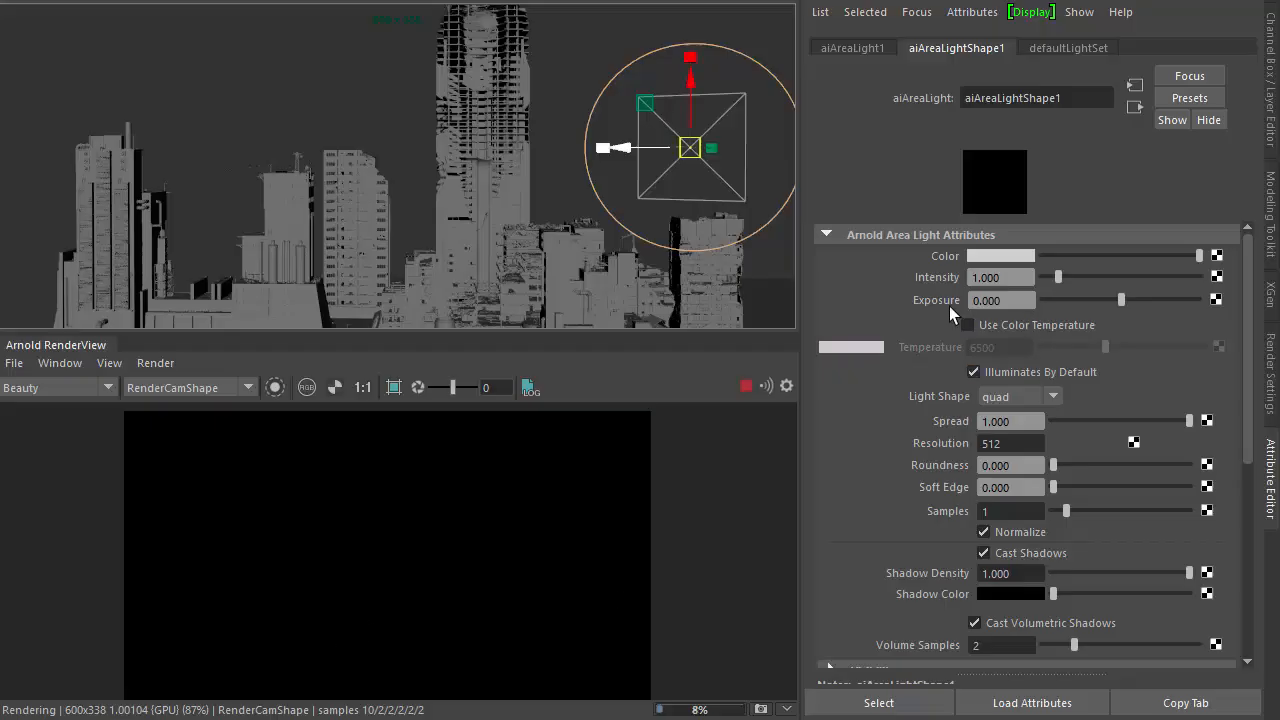
pyautogui.click(1004, 300)
pyautogui.write('15.000')
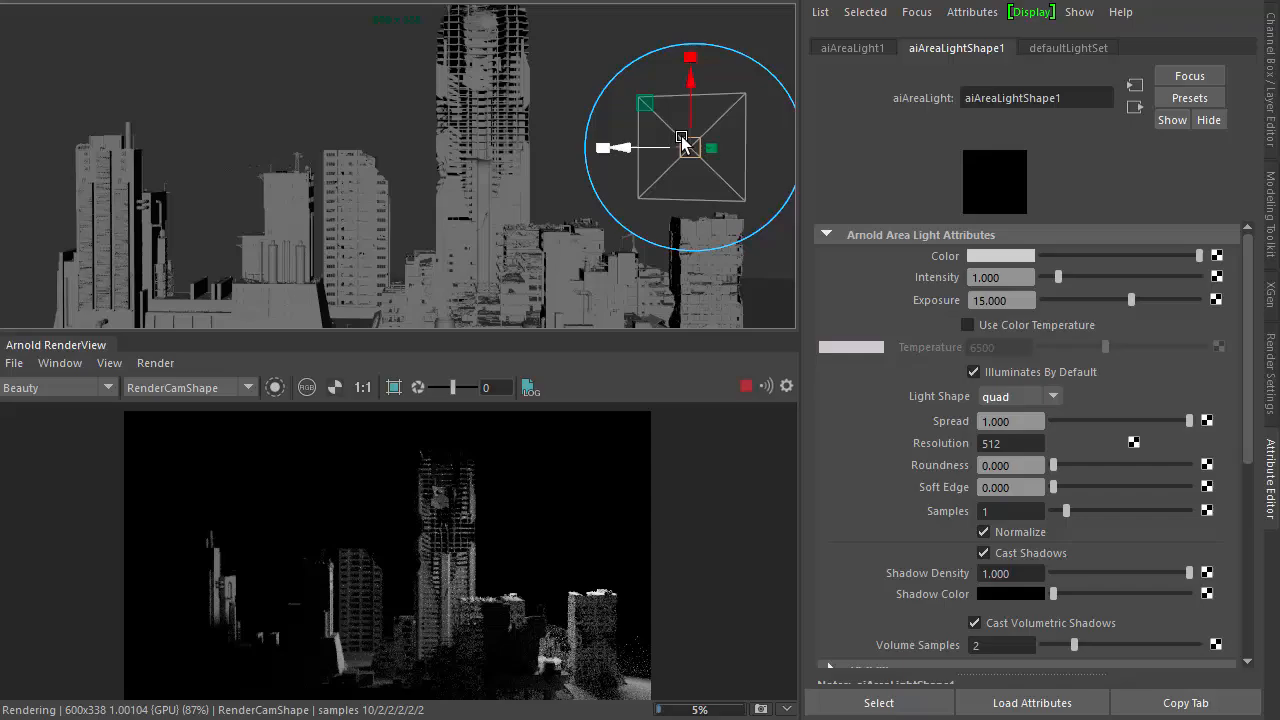
pyautogui.moveTo(690, 140); pyautogui.dragTo(656, 120)
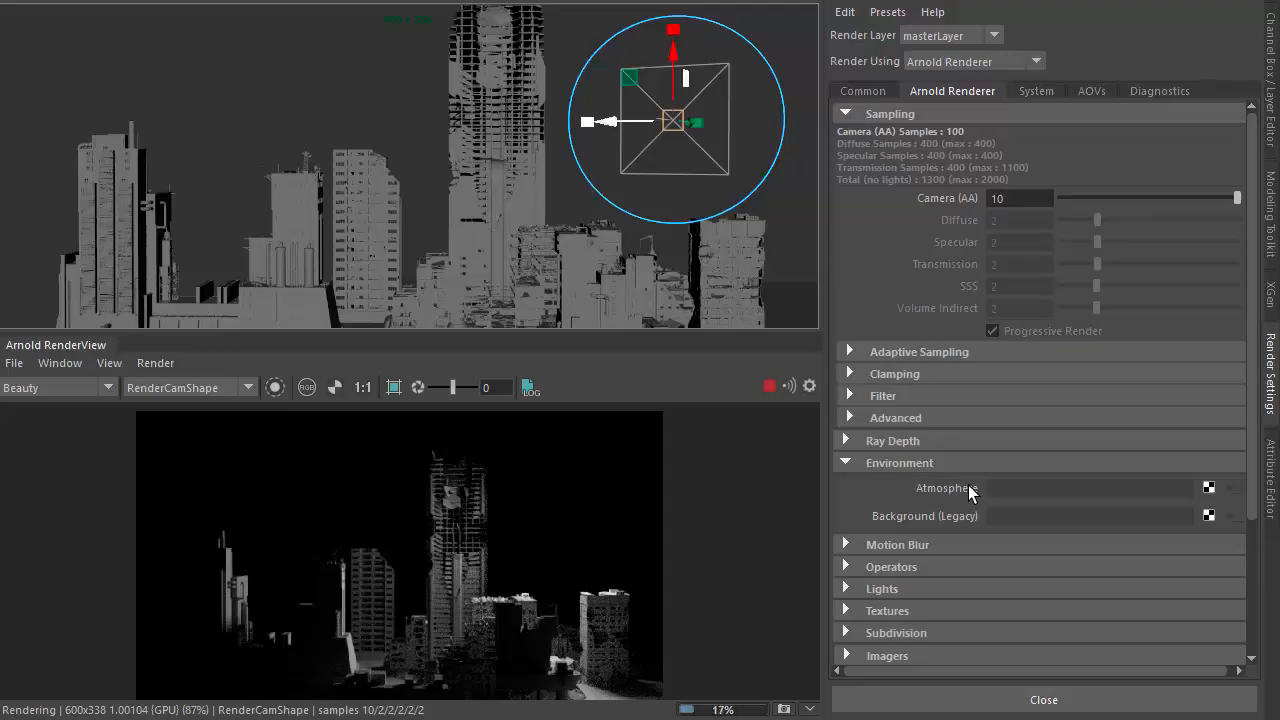
# Step: Create an aiAtmosphereVolume in the Arnold Environment Atmosphere slot to fog the city
pyautogui.click(1208, 488)
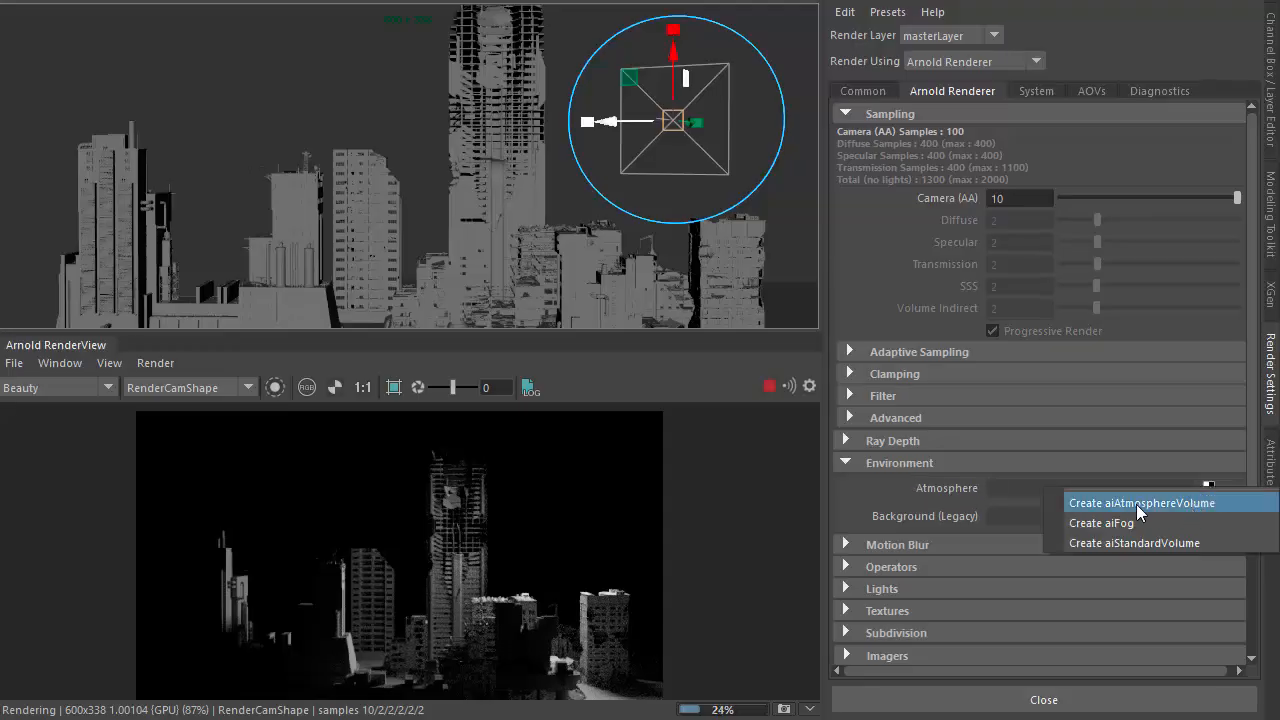
pyautogui.click(1142, 502)
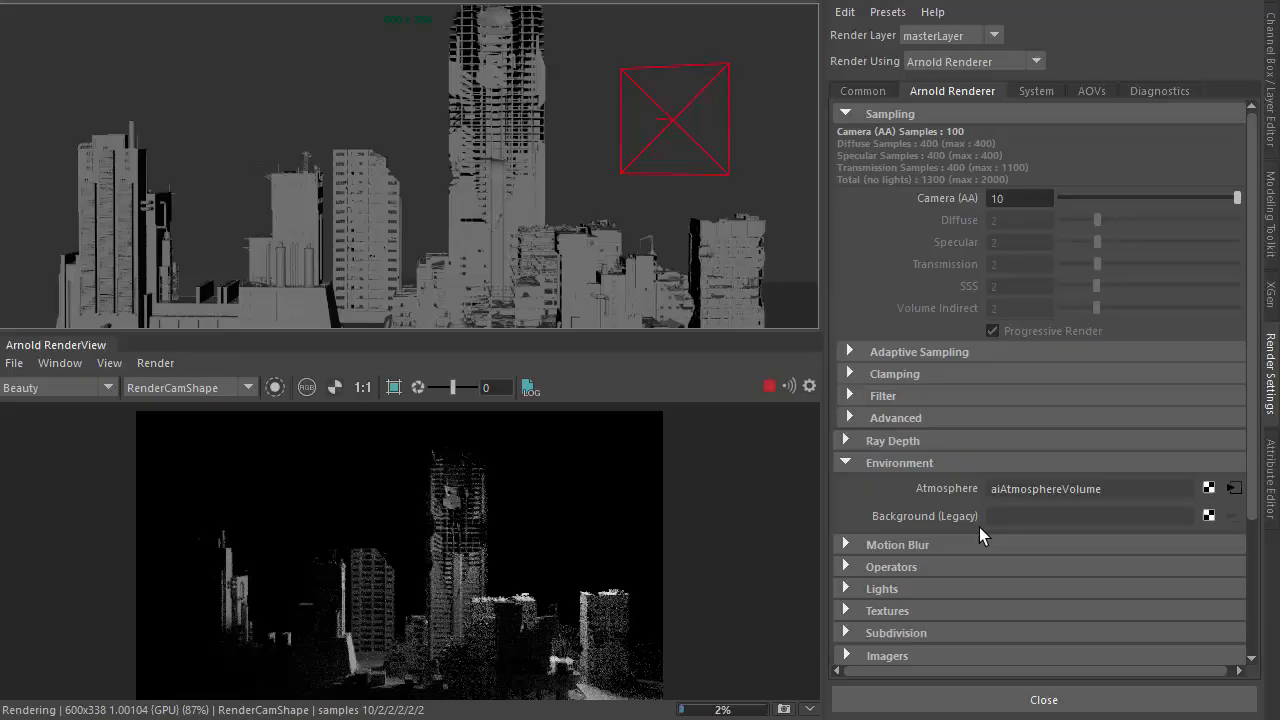
pyautogui.click(1236, 488)
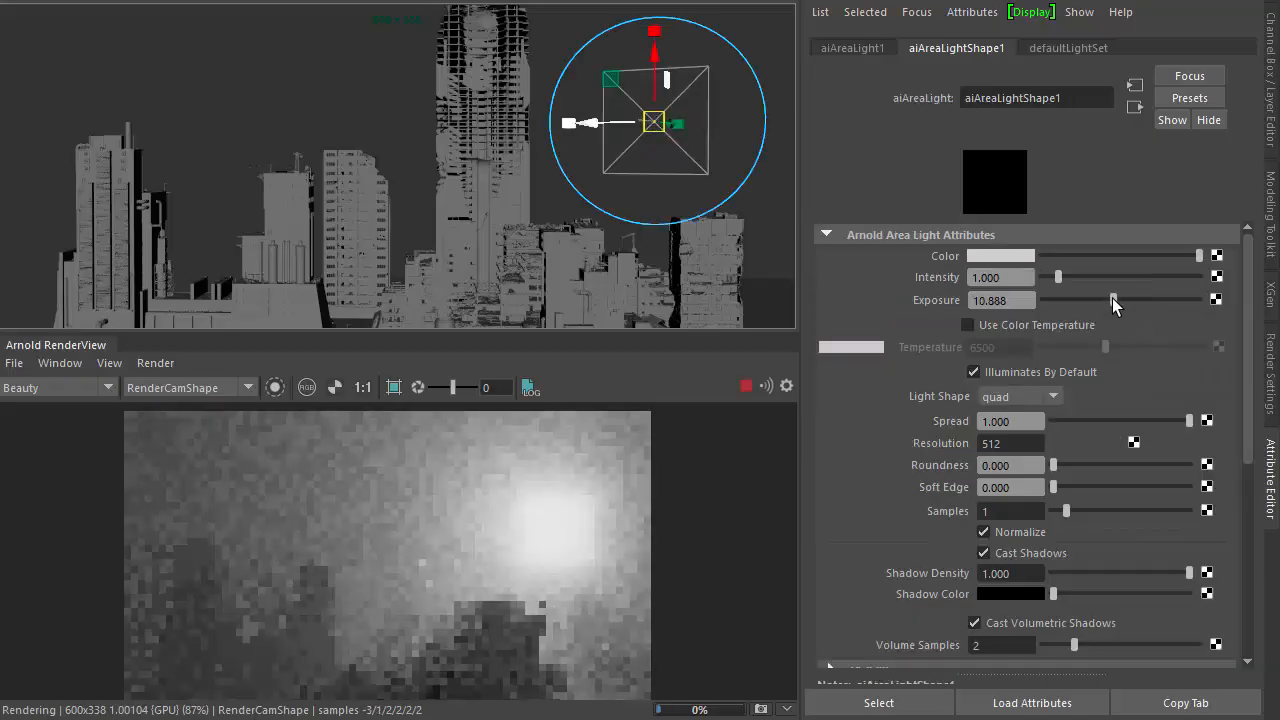
# Step: Set the area light's exposure to about 11.8 and its Light Shape to disk
pyautogui.moveTo(1112, 300); pyautogui.dragTo(1116, 300)
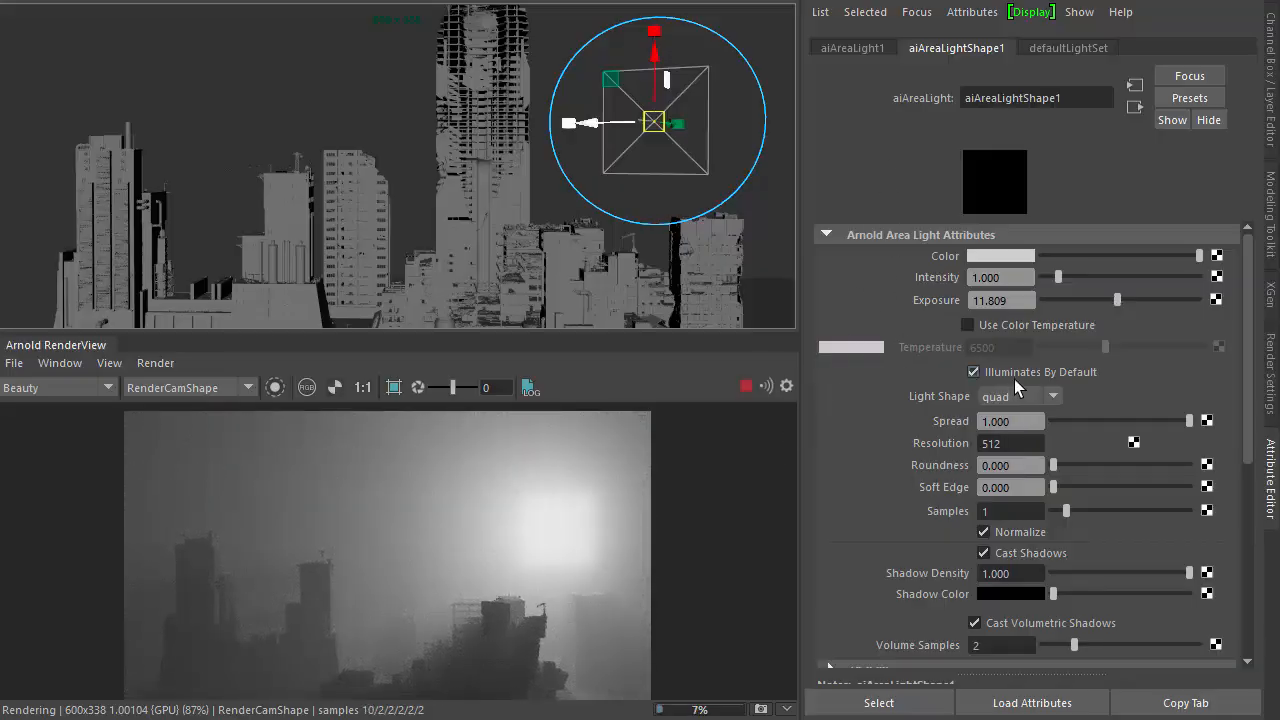
pyautogui.click(1052, 396)
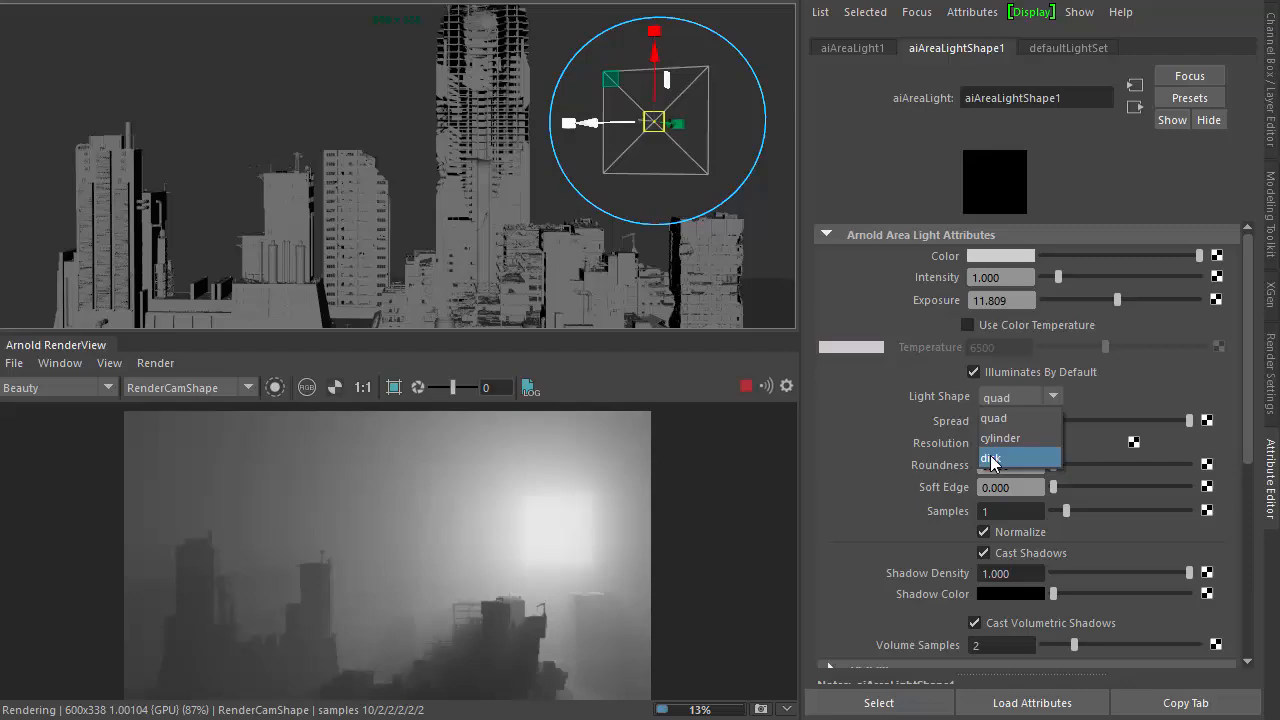
pyautogui.click(992, 456)
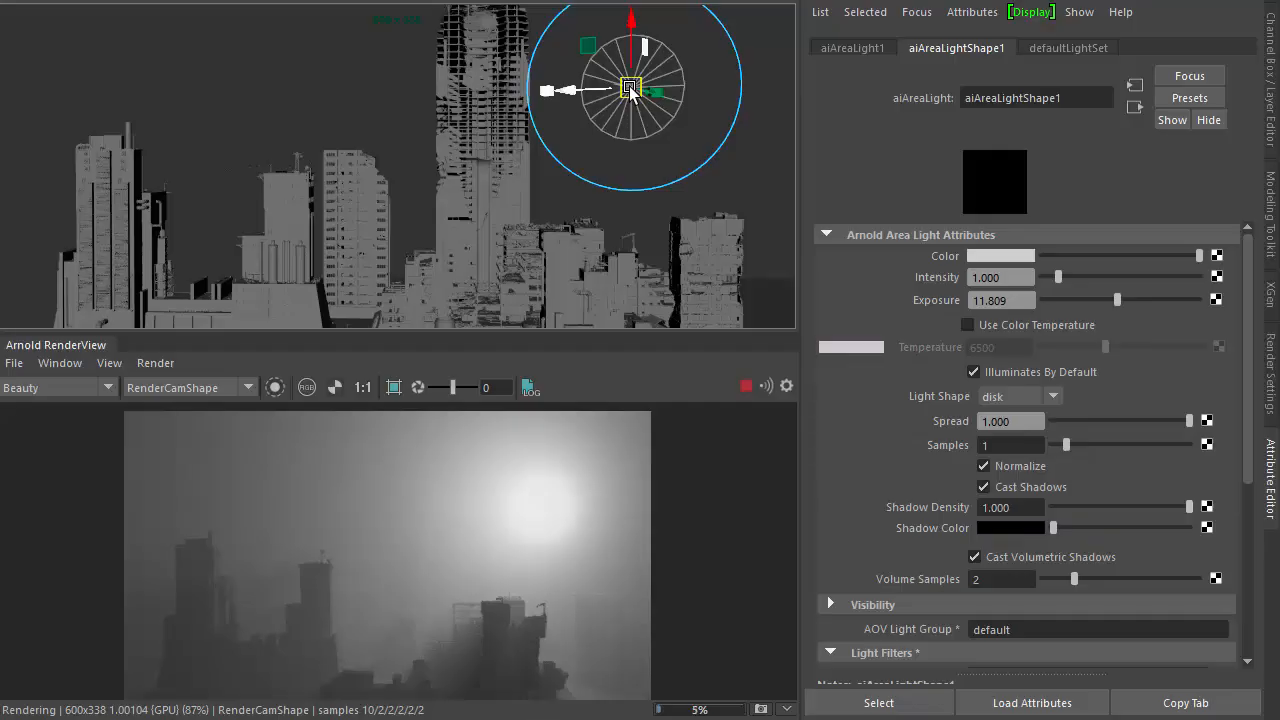
# Step: Enable Use Color Temperature and lower it to around 4000 for warm orange light
pyautogui.click(968, 324)
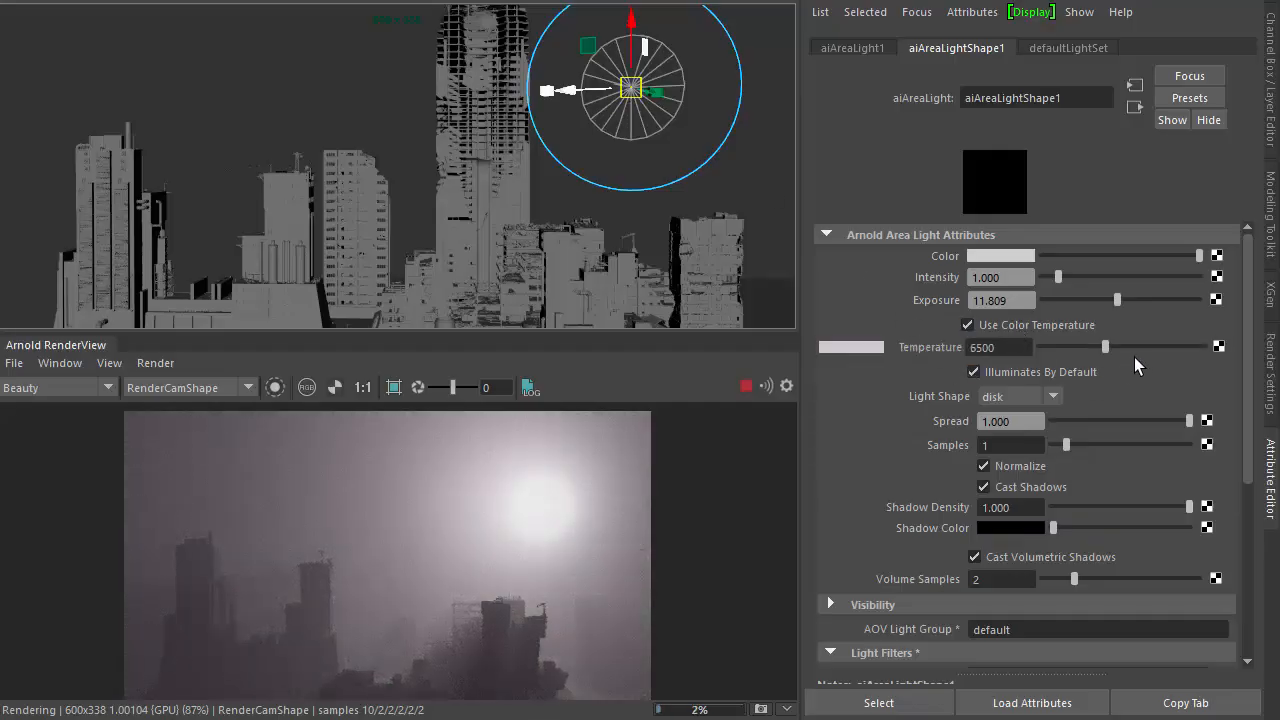
pyautogui.moveTo(1104, 346); pyautogui.dragTo(1078, 346)
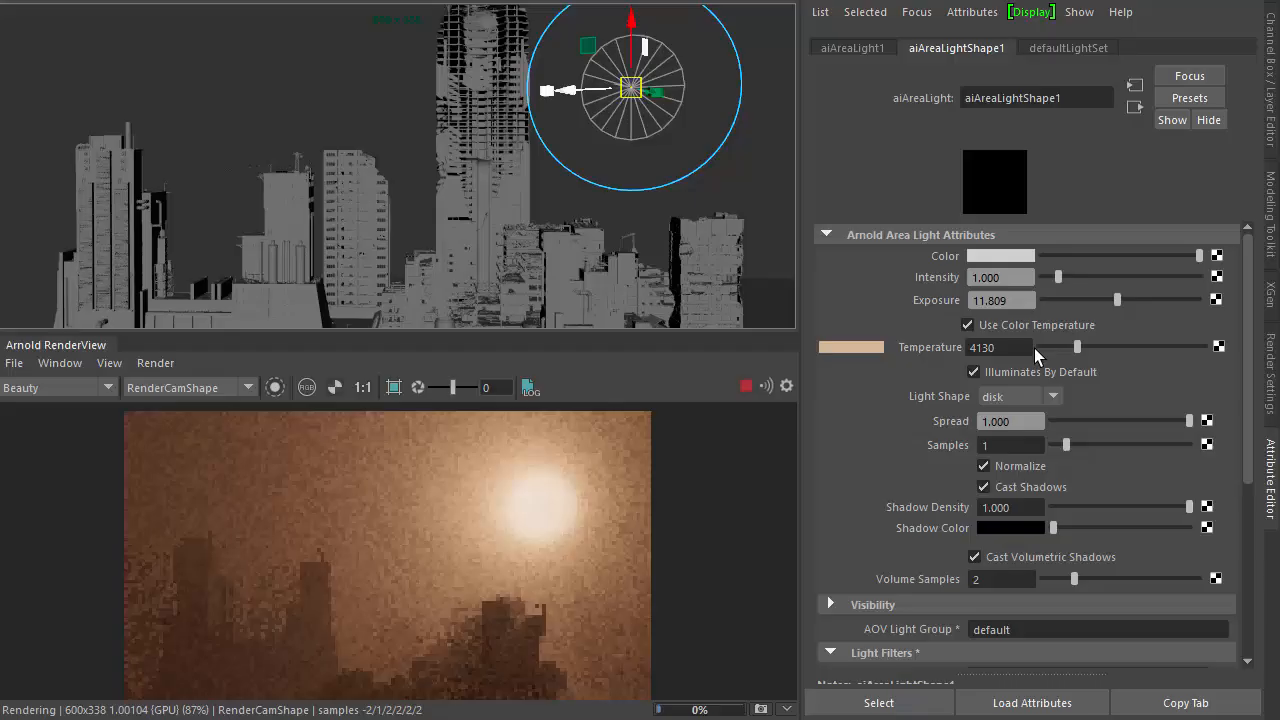
pyautogui.write('4000')
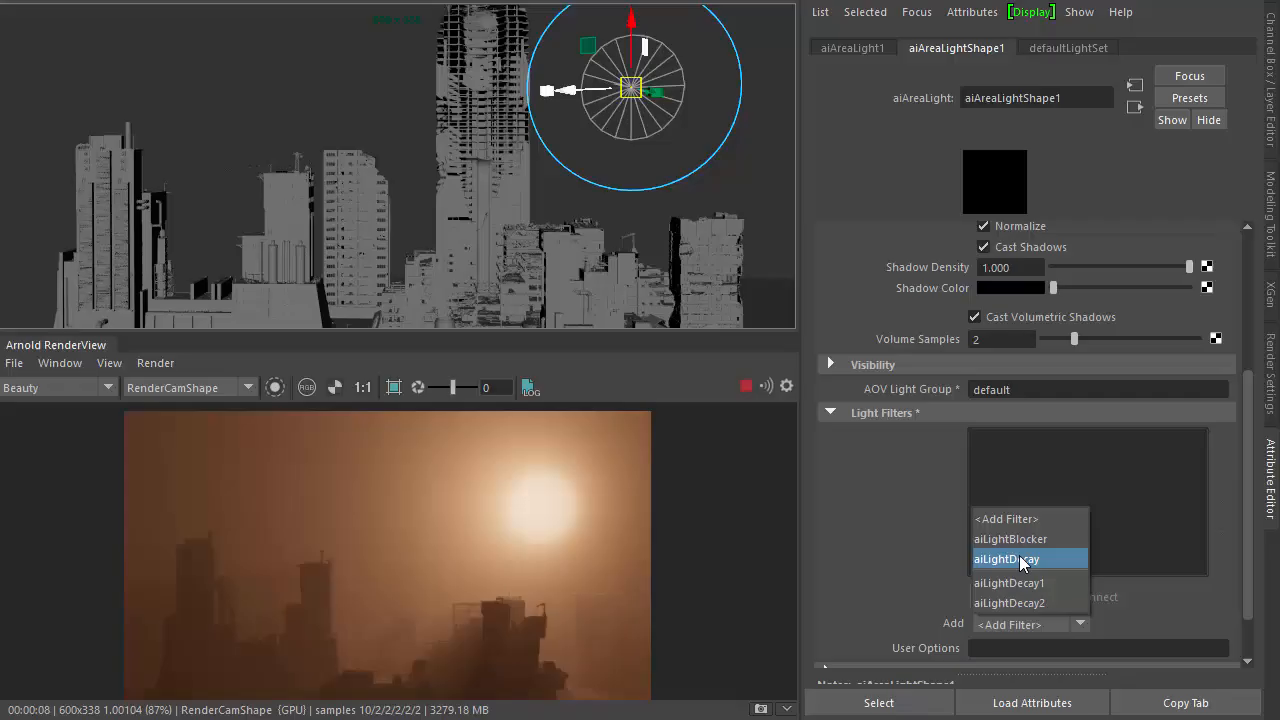
# Step: Add an aiLightDecay filter with Use Far Attenuation and a Far End of about 84
pyautogui.click(1004, 558)
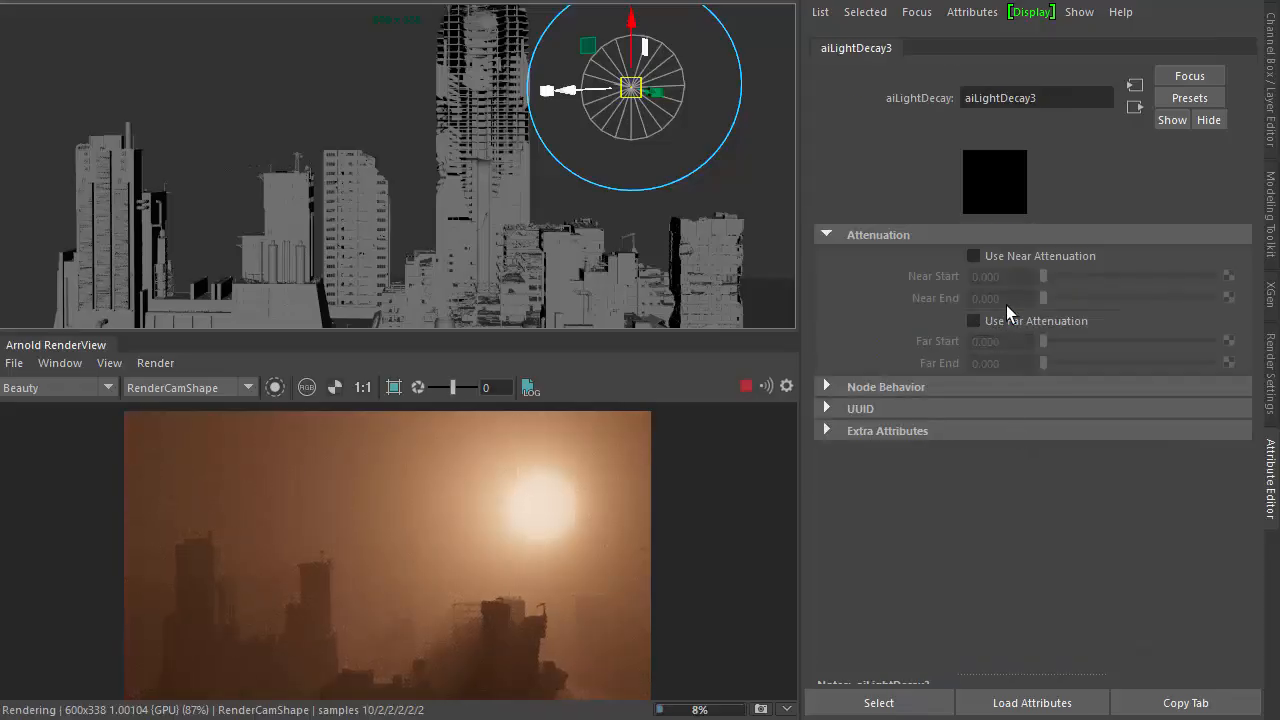
pyautogui.click(972, 320)
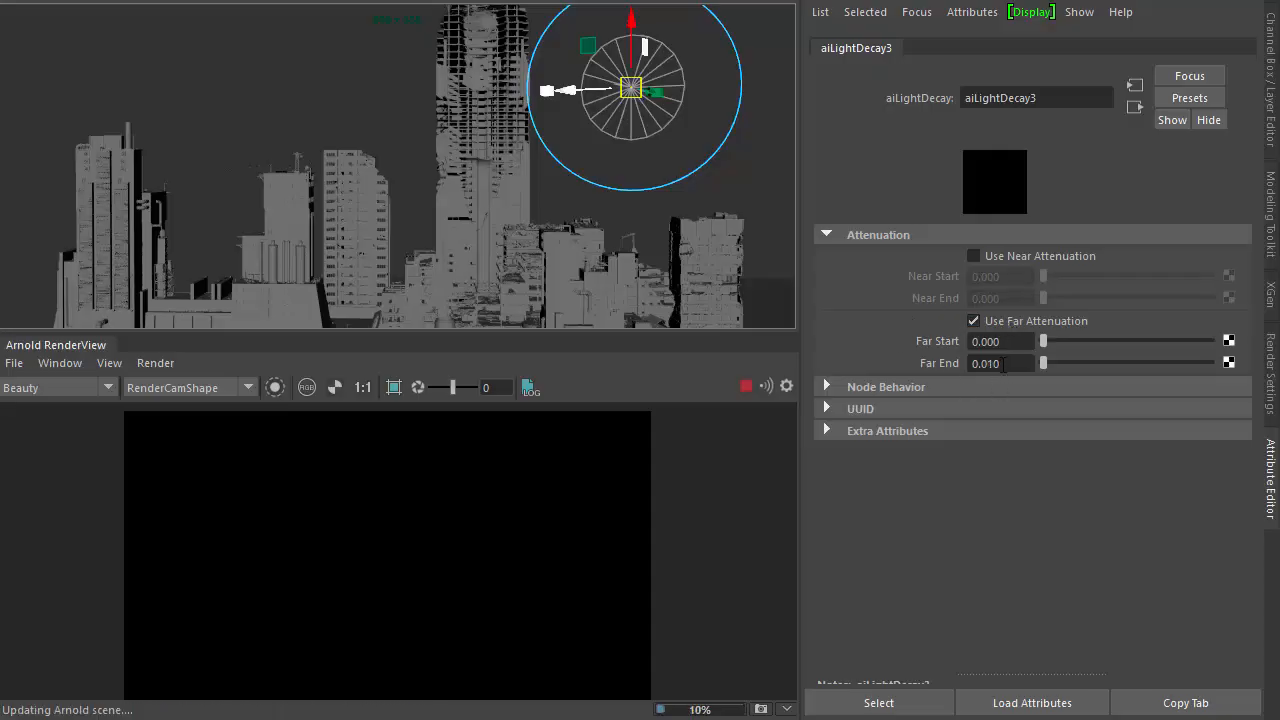
pyautogui.moveTo(1044, 364); pyautogui.dragTo(1104, 364)
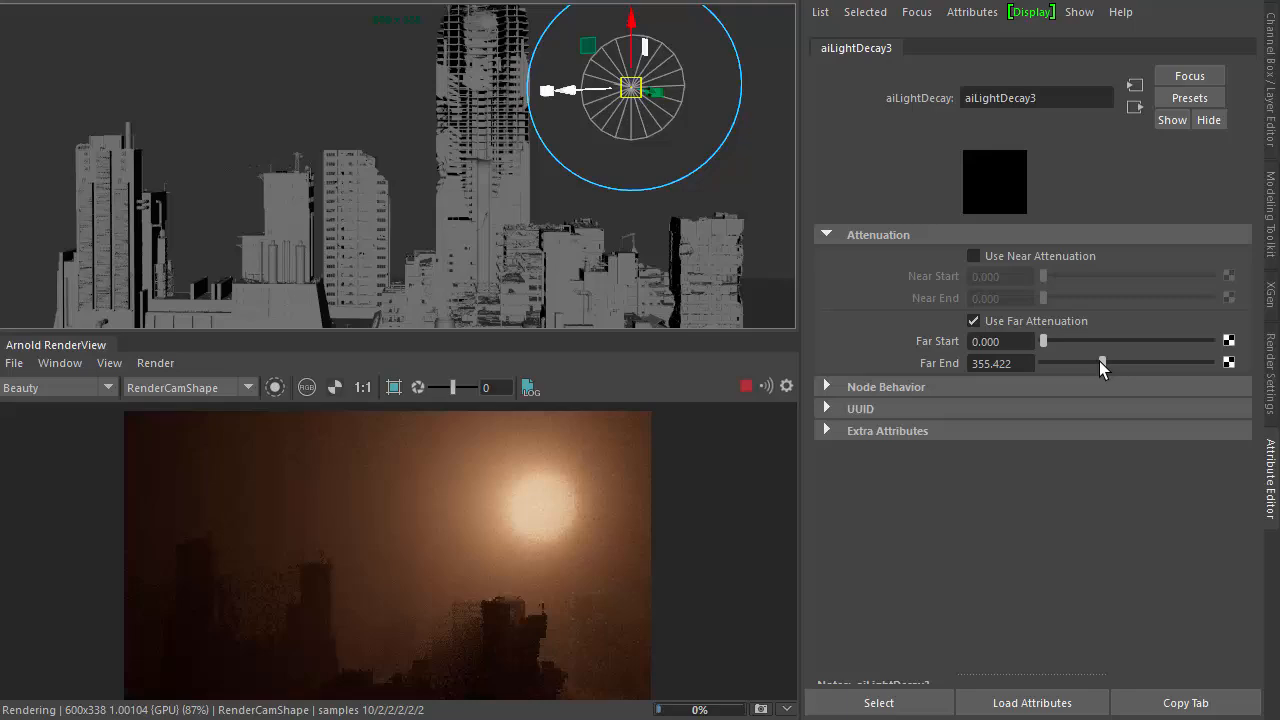
pyautogui.moveTo(1104, 364); pyautogui.dragTo(1096, 364)
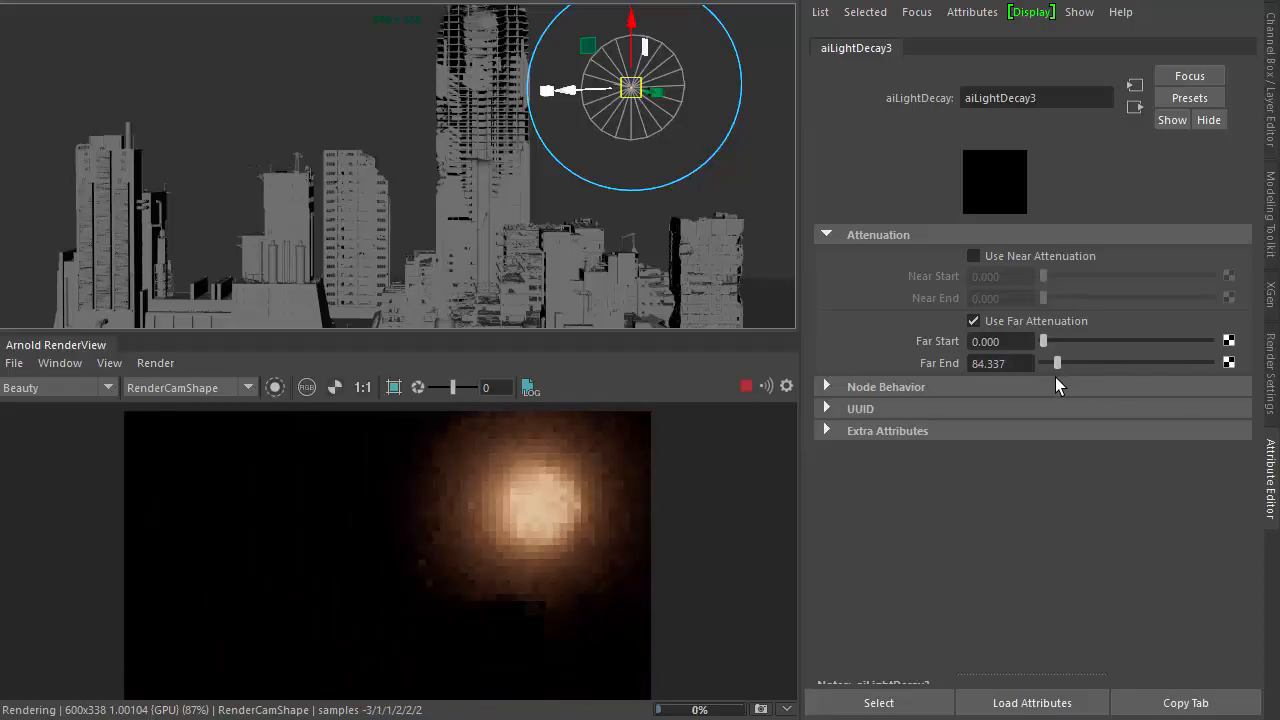
pyautogui.click(972, 320)
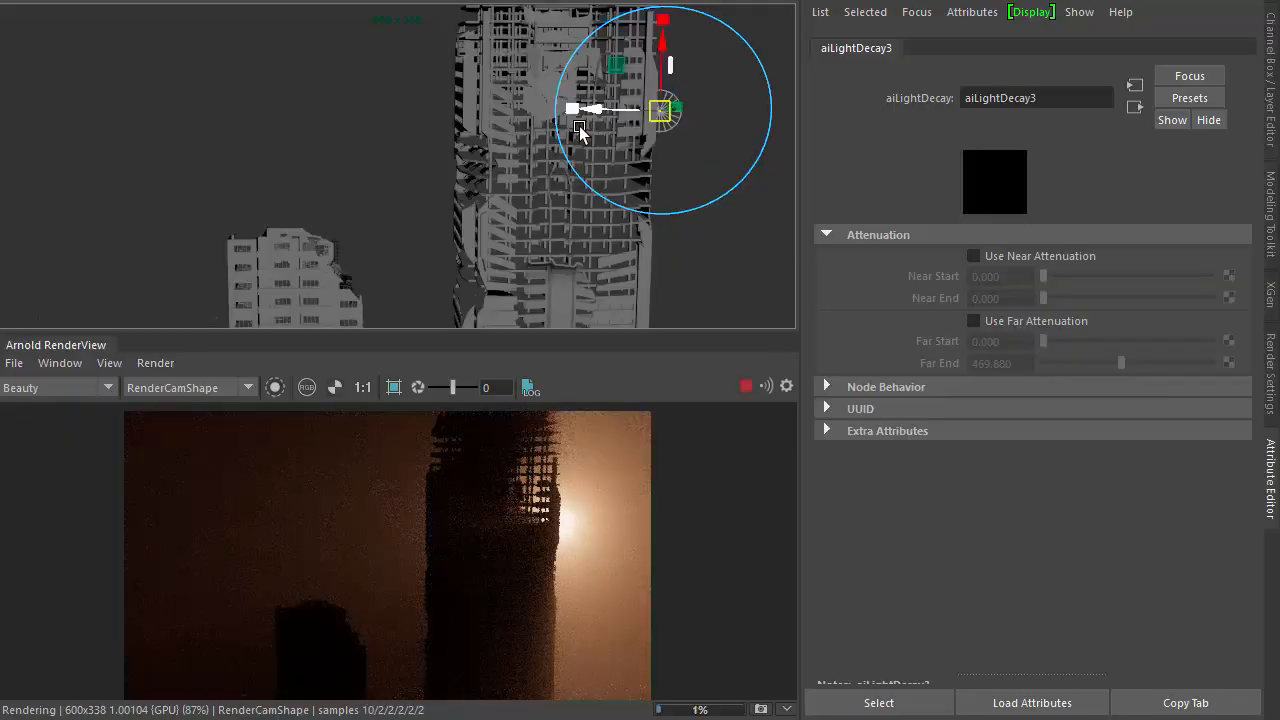
# Step: Move the disk light behind the tall tower to backlight it
pyautogui.moveTo(660, 110); pyautogui.dragTo(584, 128)
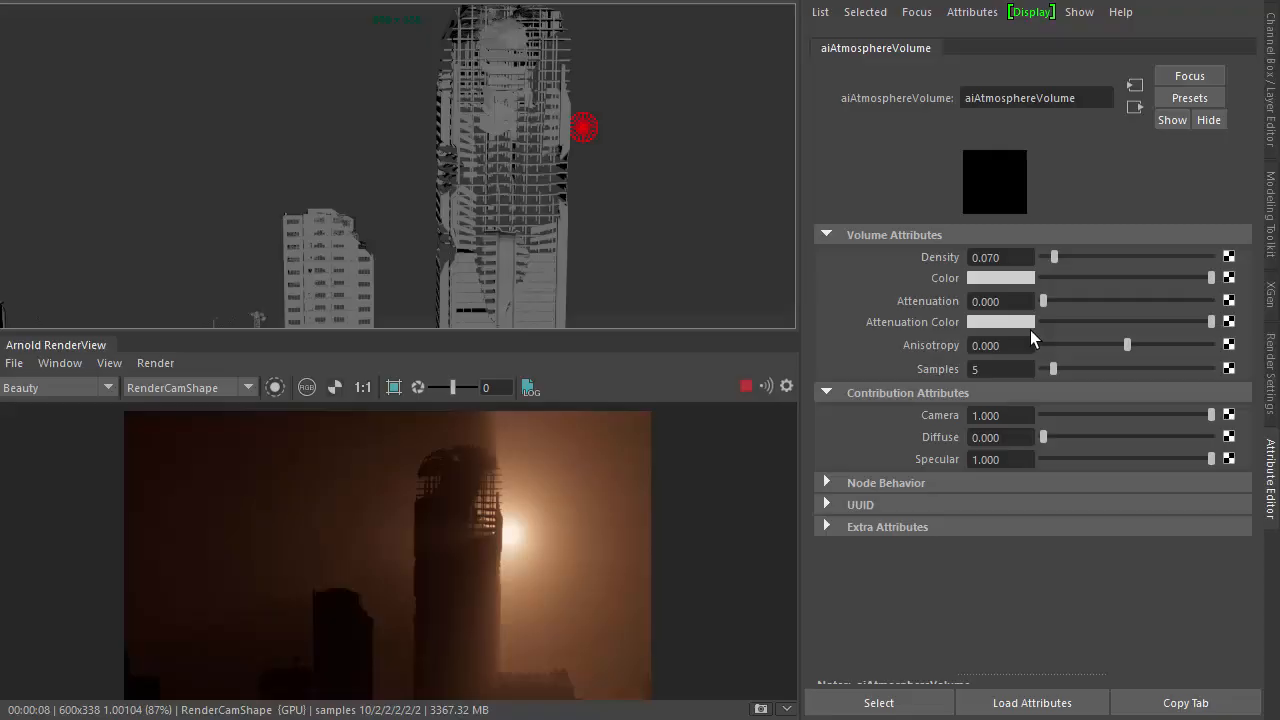
pyautogui.moveTo(940, 450)
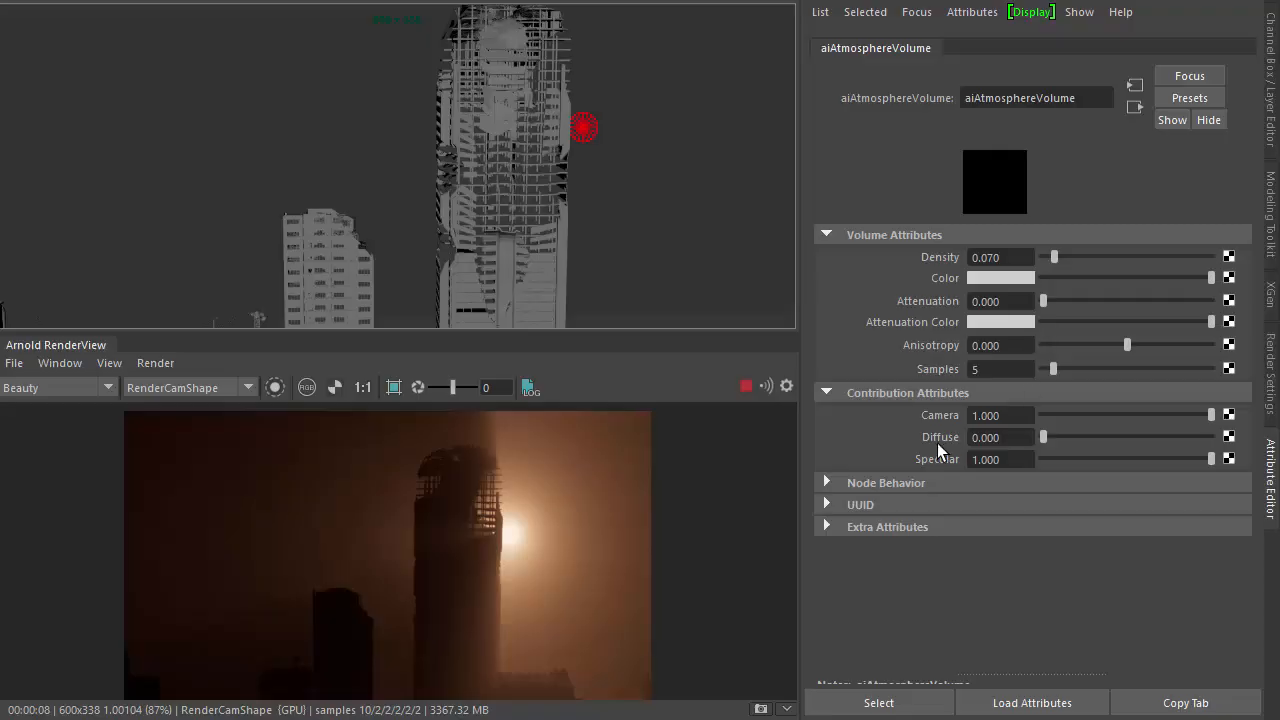
pyautogui.moveTo(942, 414)
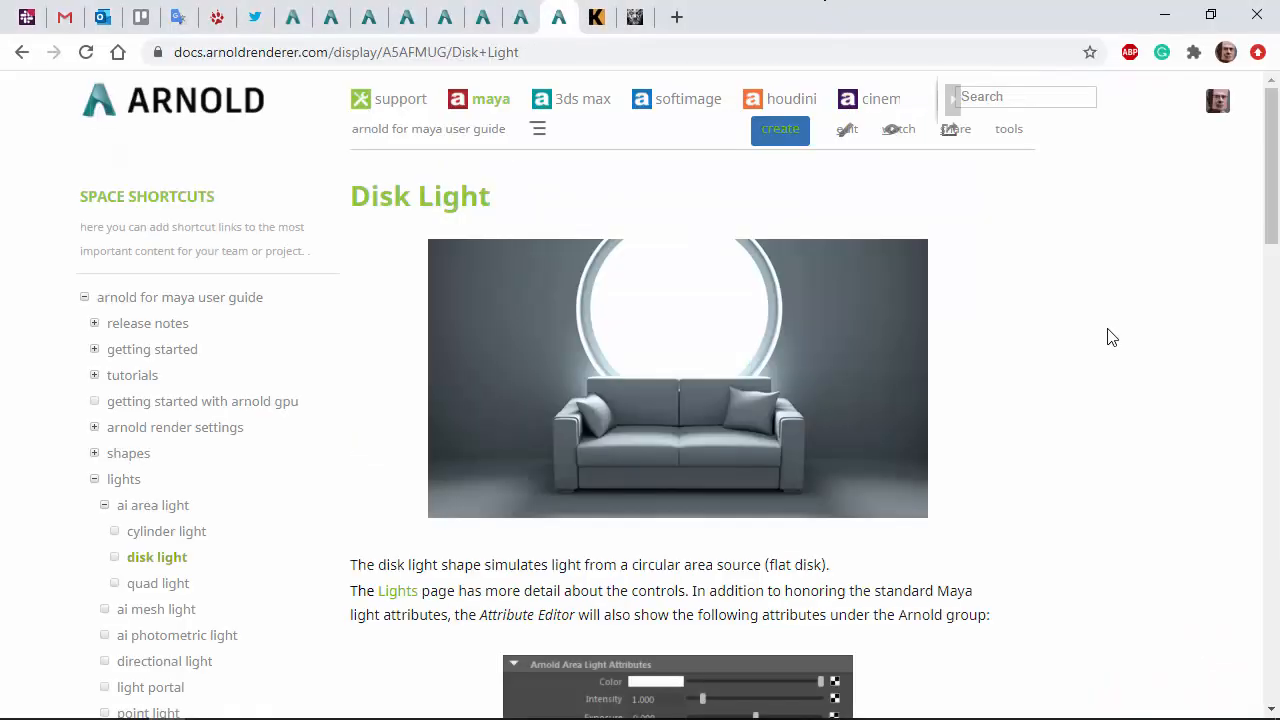
# Step: Search the Arnold docs for 'atmosphere' and reach the Contribution Attributes page
pyautogui.click(1020, 96)
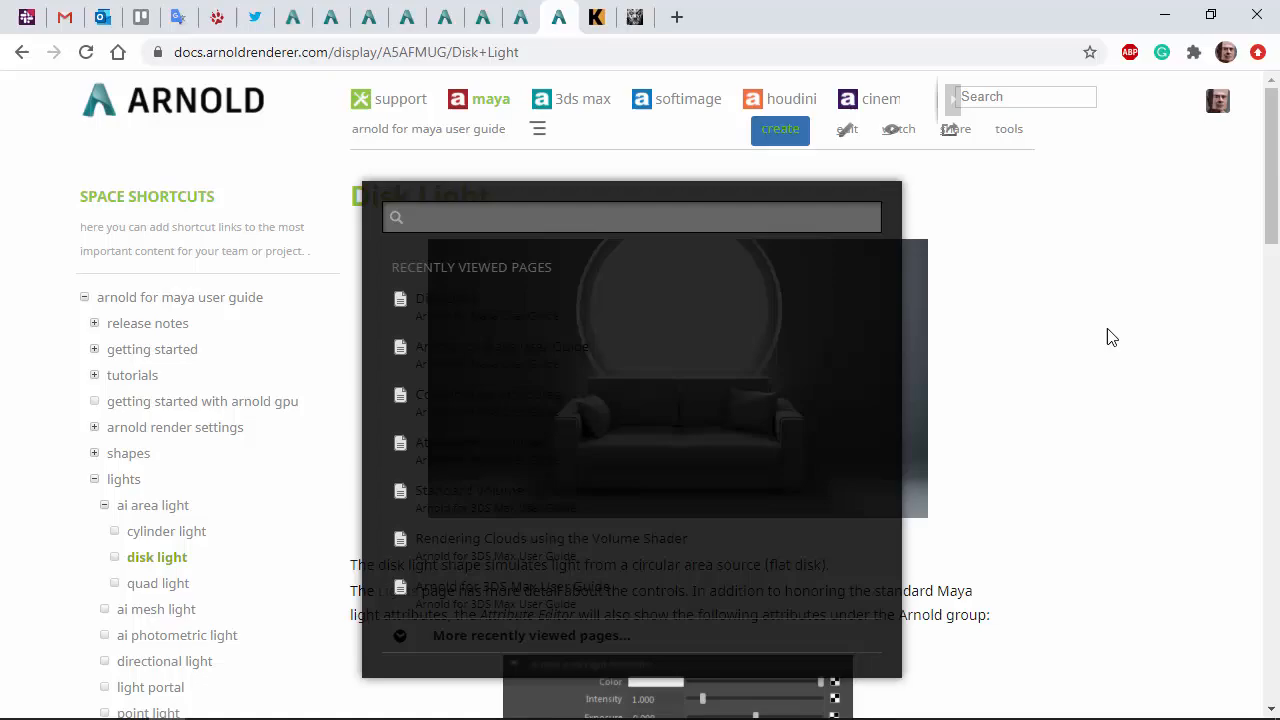
pyautogui.write('atmosphere')
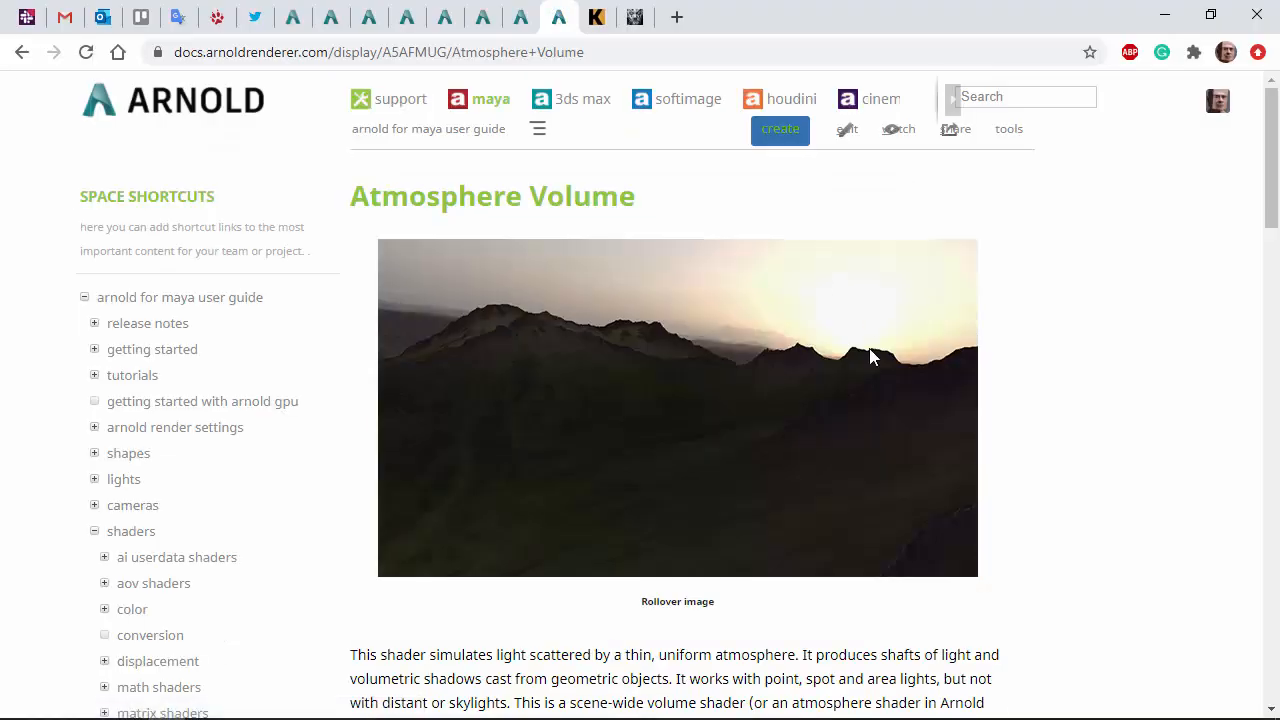
pyautogui.scroll(-3)
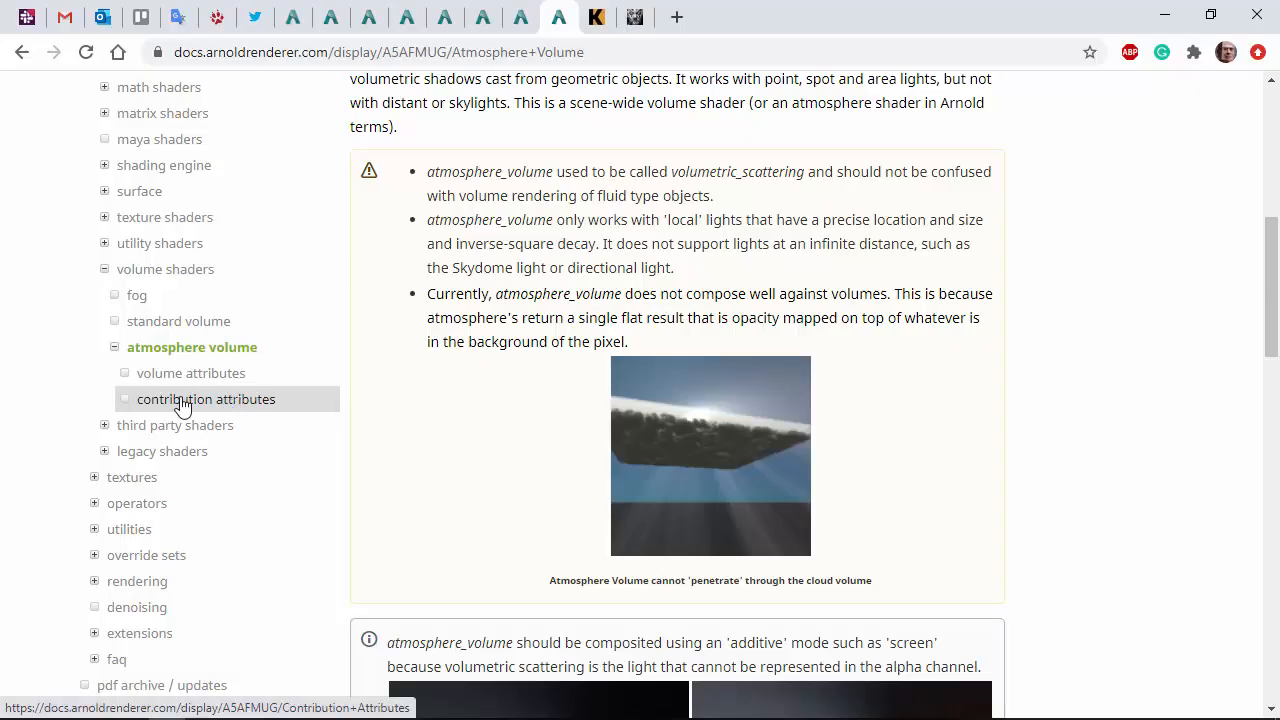
pyautogui.click(208, 400)
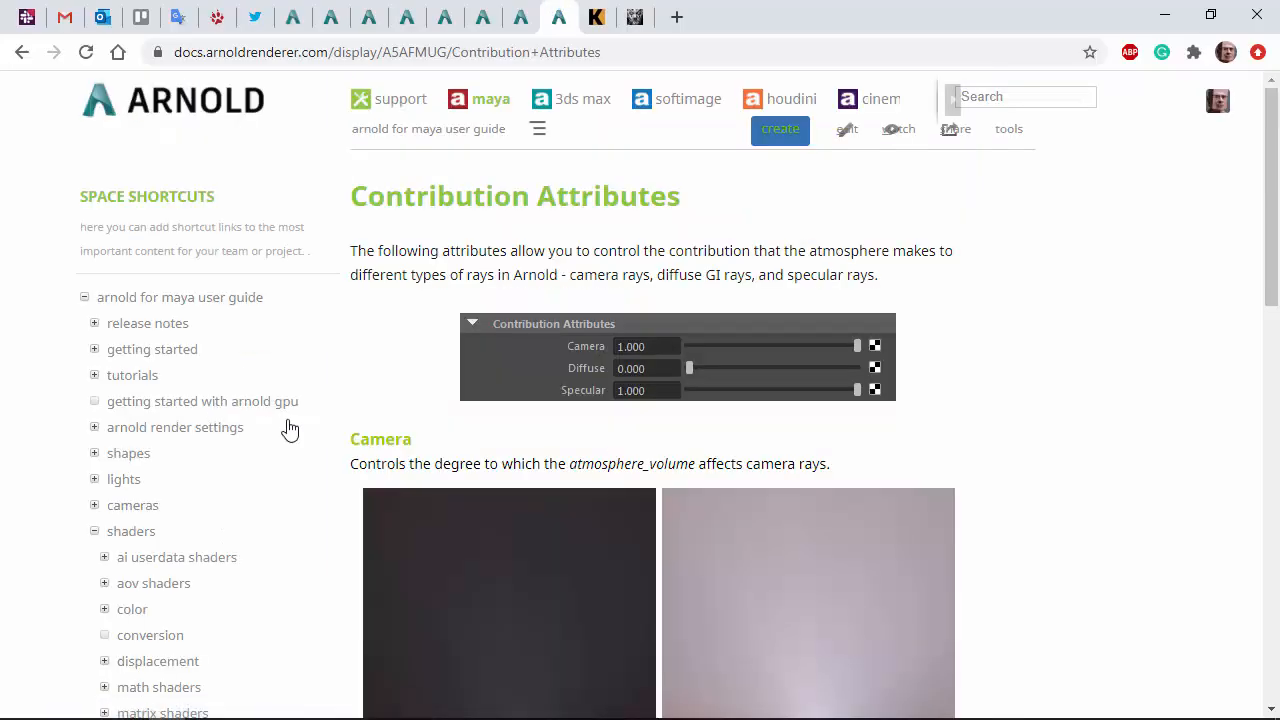
# Step: Scroll to the Diffuse section and review the camera and diffuse ray example renders
pyautogui.scroll(-3)
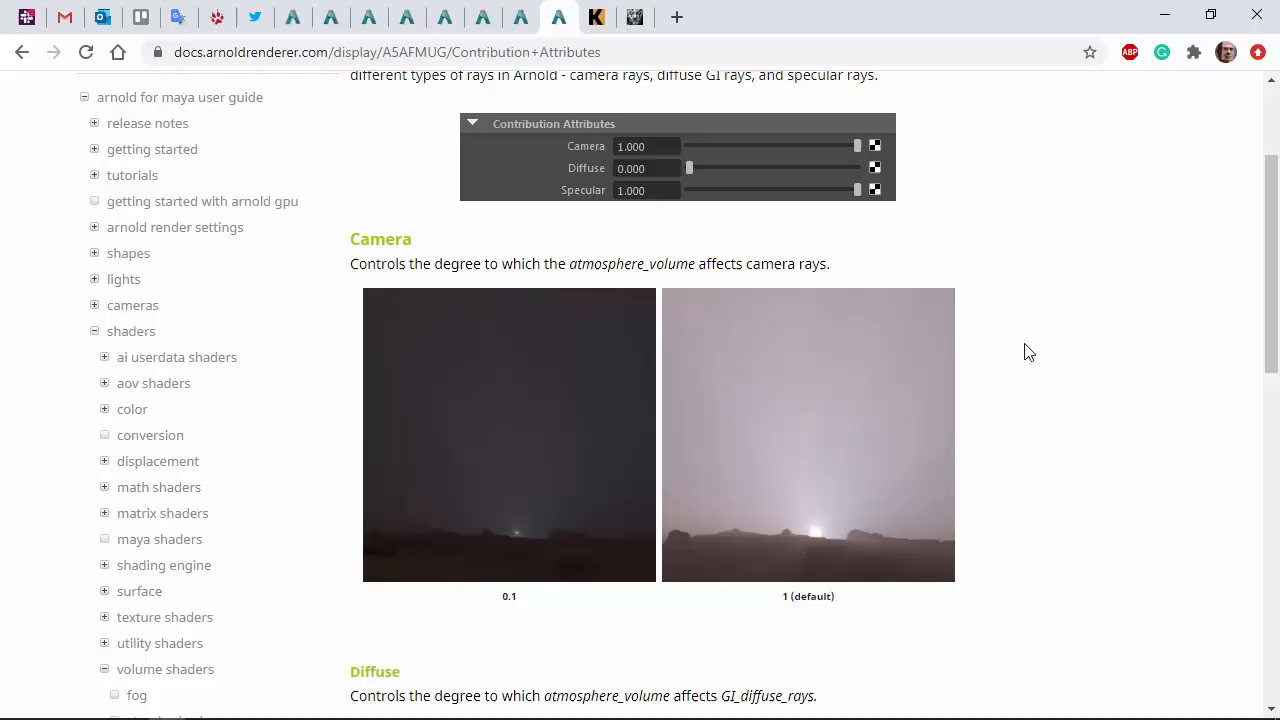
pyautogui.scroll(-3)
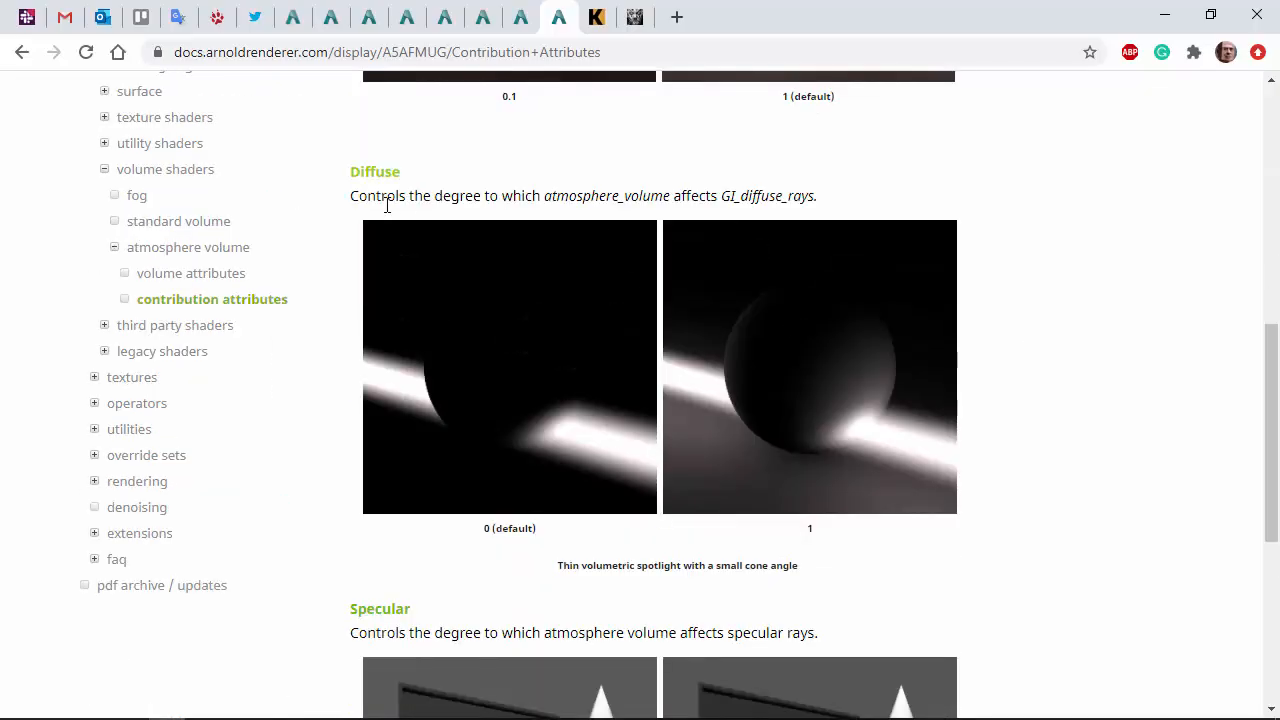
pyautogui.moveTo(424, 196); pyautogui.dragTo(784, 196)
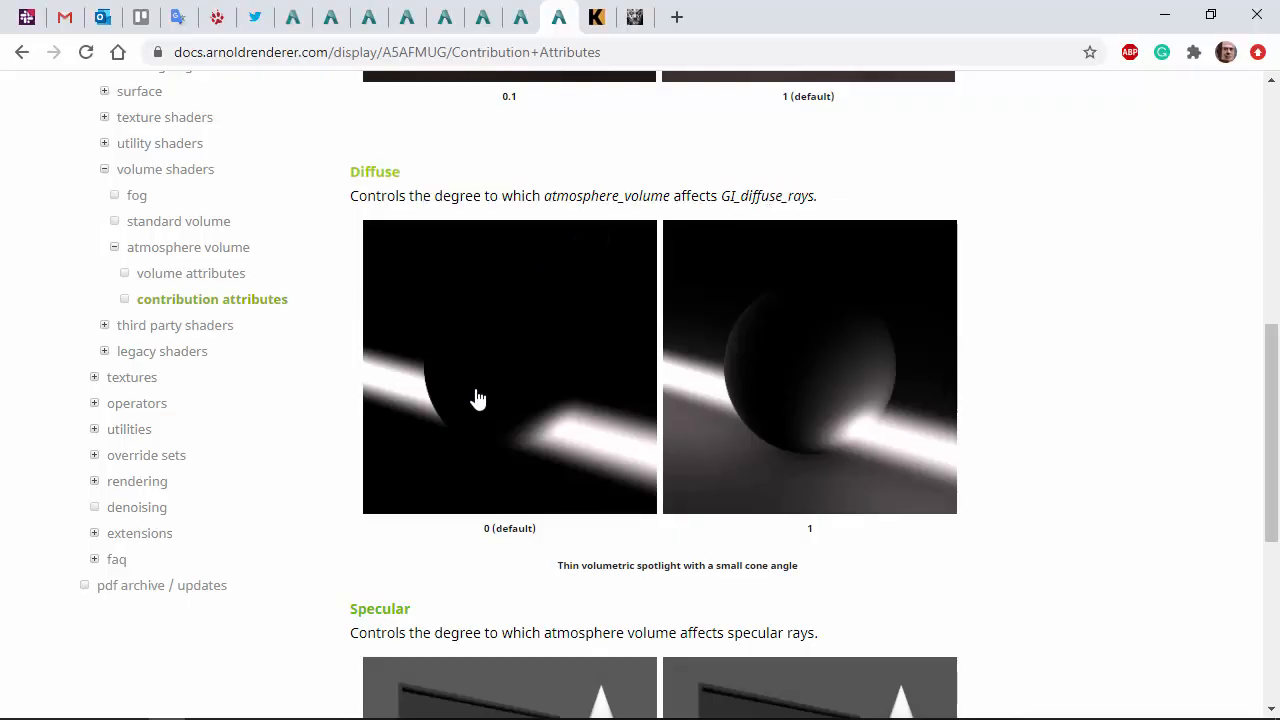
pyautogui.moveTo(492, 436)
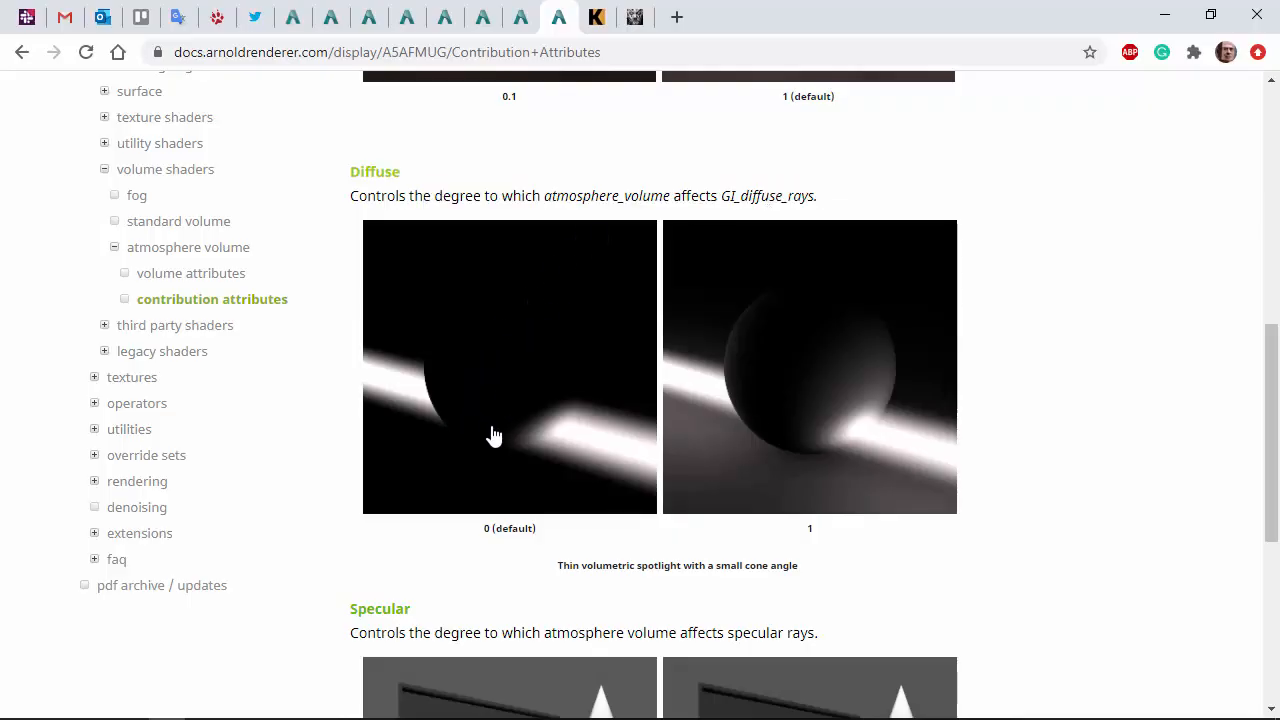
pyautogui.moveTo(490, 364)
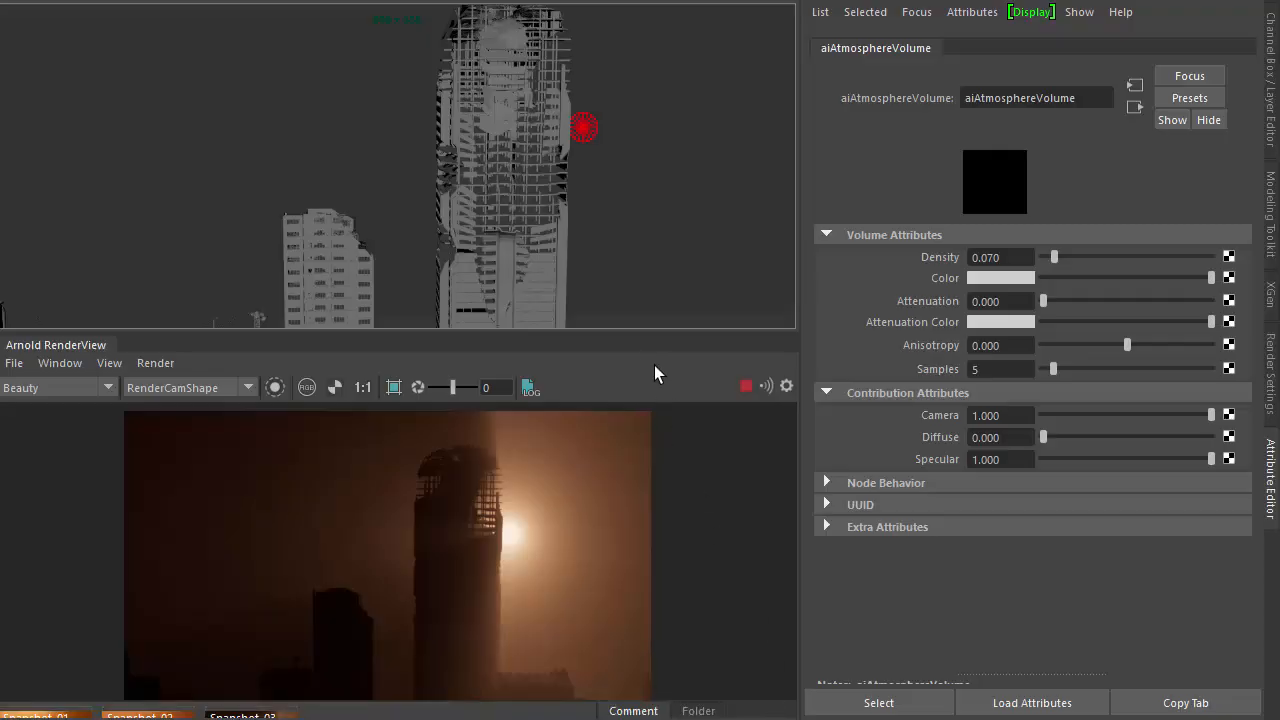
# Step: Set the atmosphere's Diffuse contribution to about 0.14, comparing render snapshots, then deselect
pyautogui.moveTo(1044, 436); pyautogui.dragTo(1056, 436)
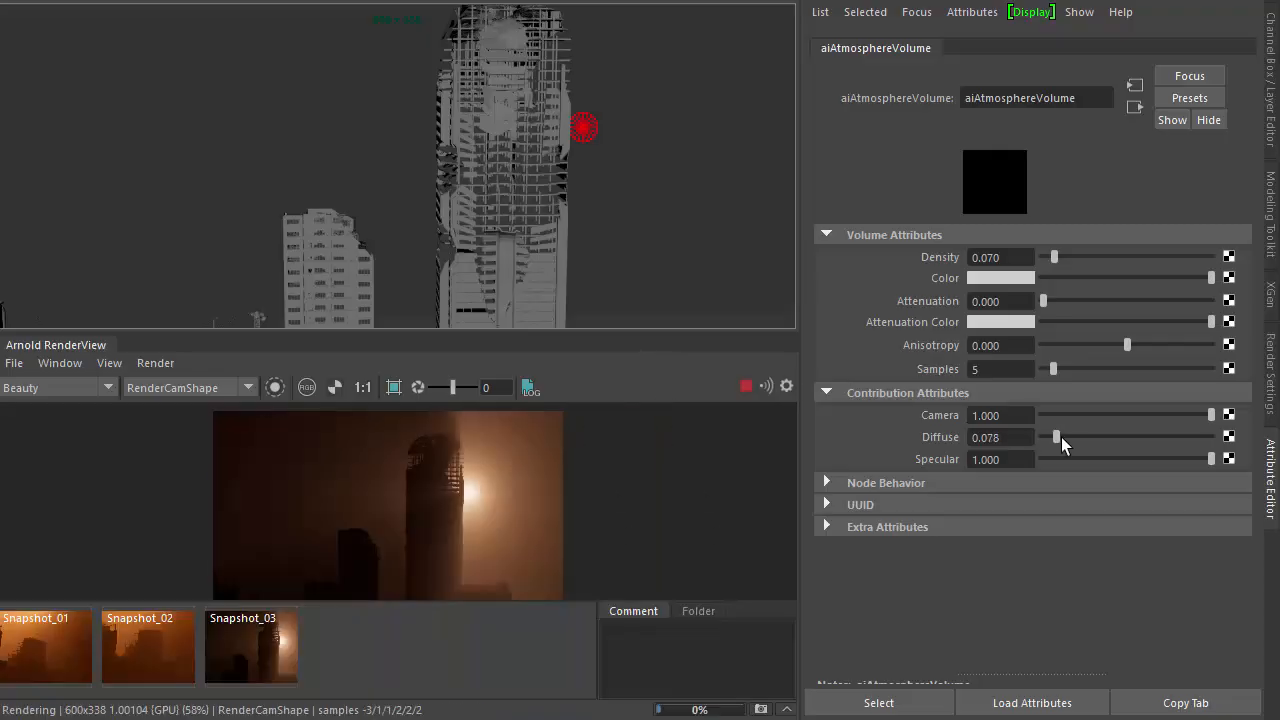
pyautogui.moveTo(1056, 436); pyautogui.dragTo(1212, 436)
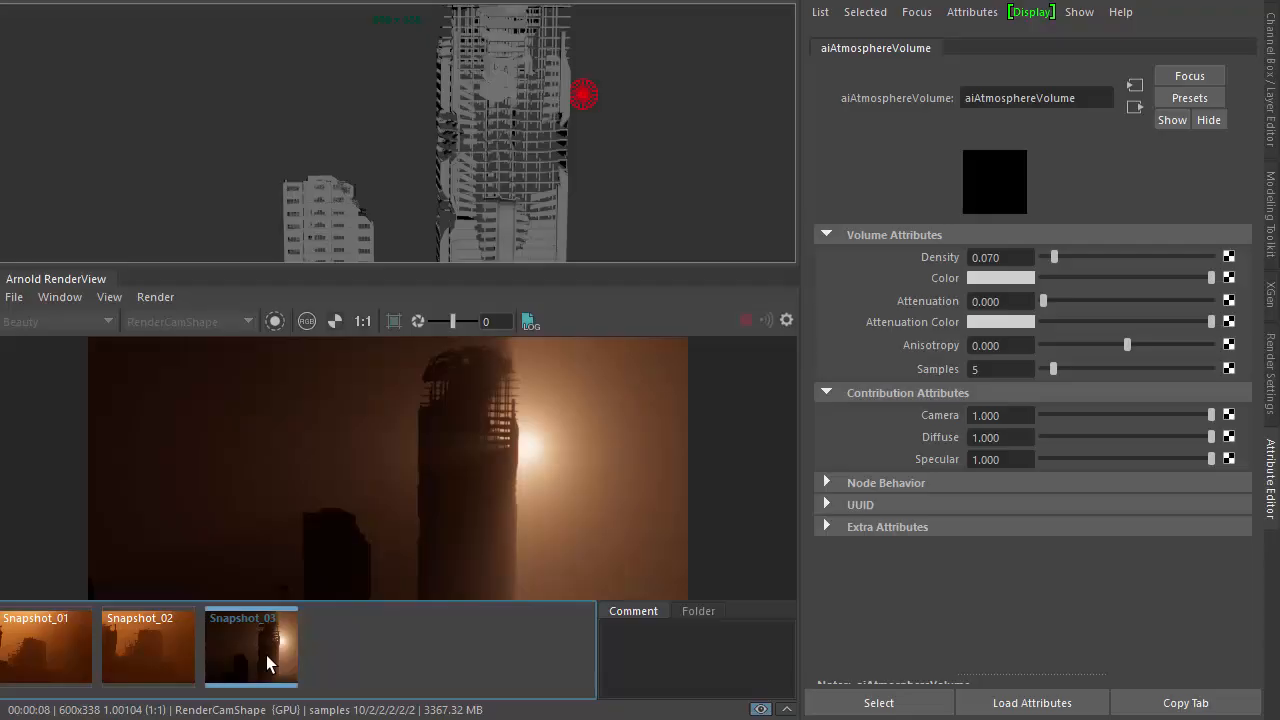
pyautogui.moveTo(1210, 436); pyautogui.dragTo(1072, 436)
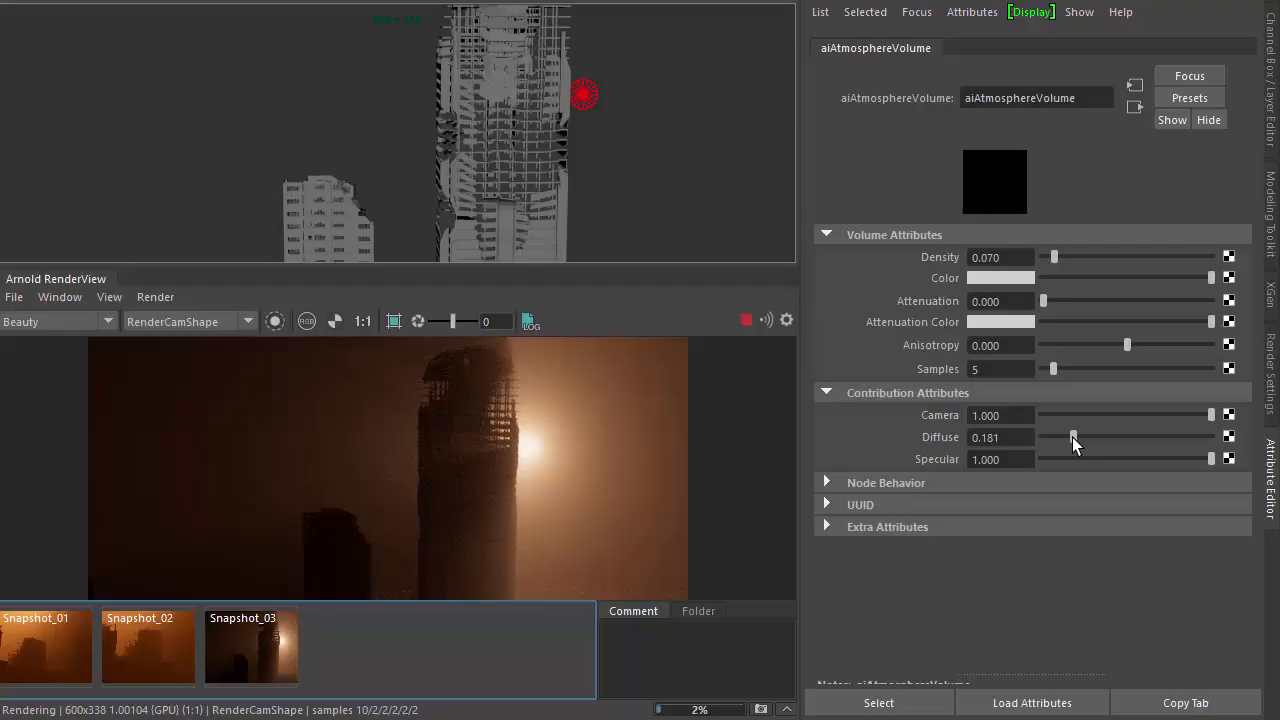
pyautogui.moveTo(1076, 436); pyautogui.dragTo(1068, 436)
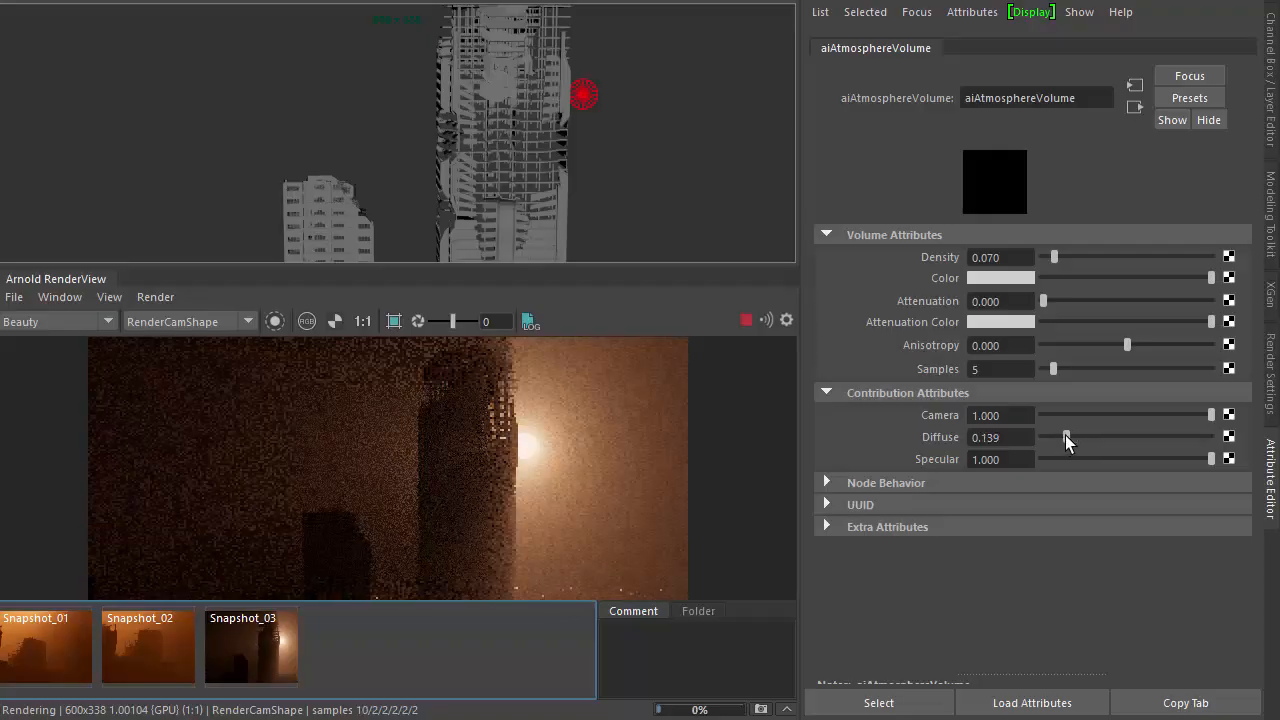
pyautogui.click(658, 212)
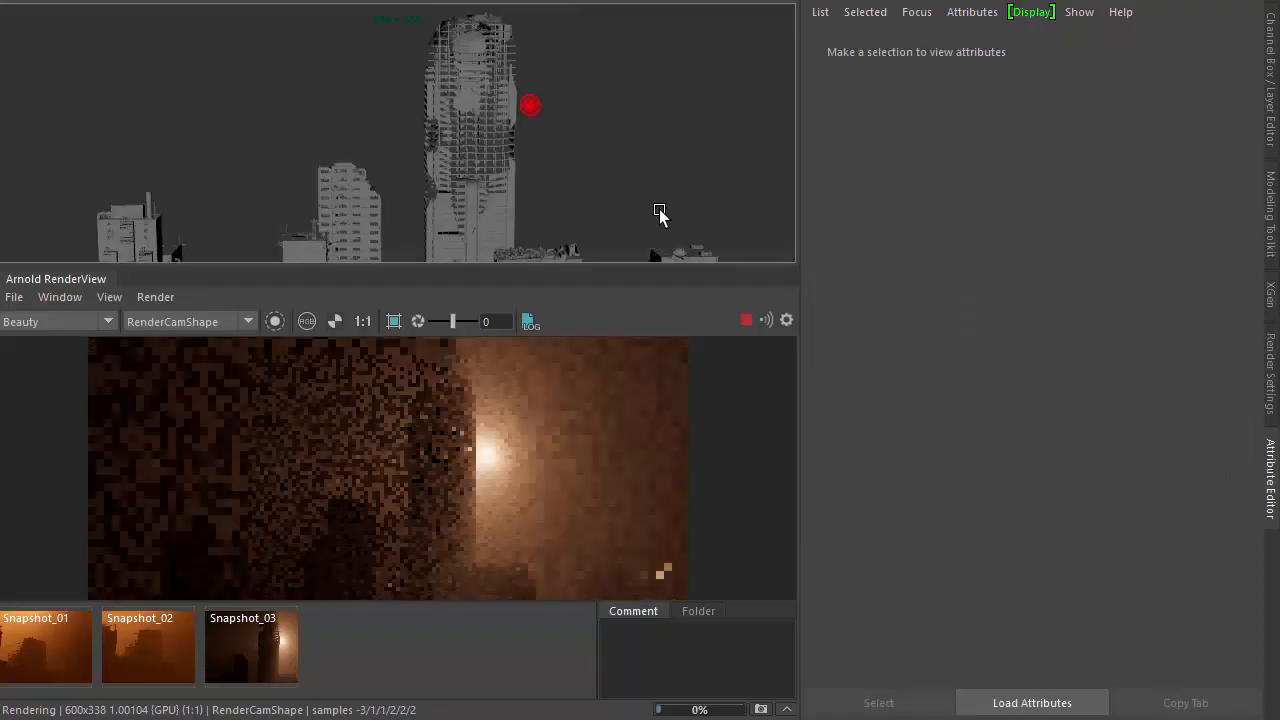